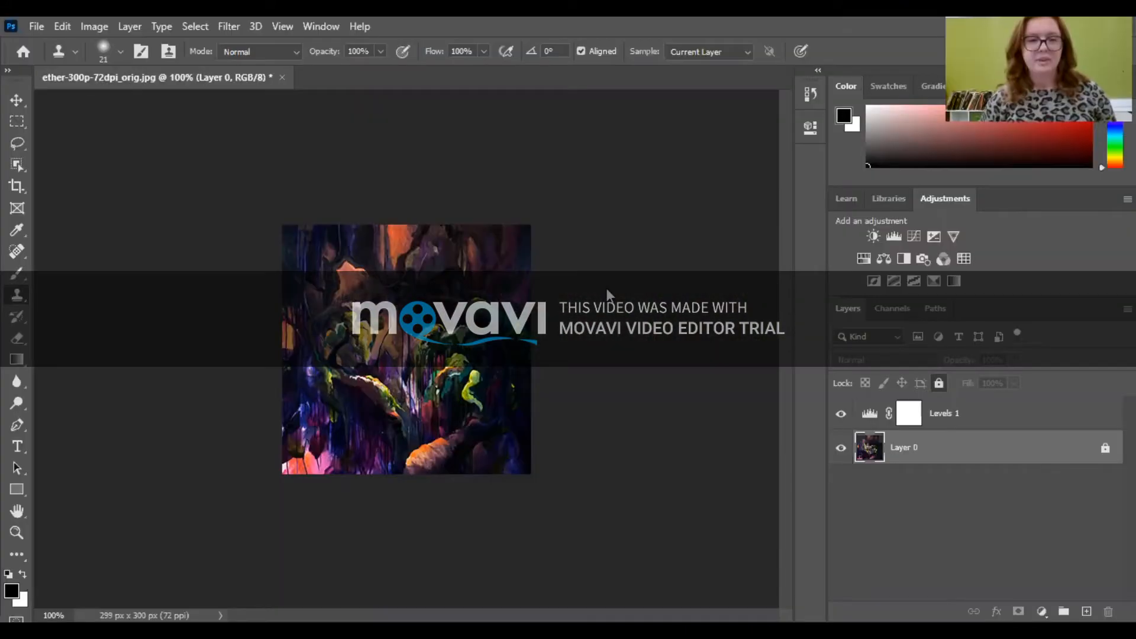
{"action": "mouse_move", "coordinate": [655, 276]}
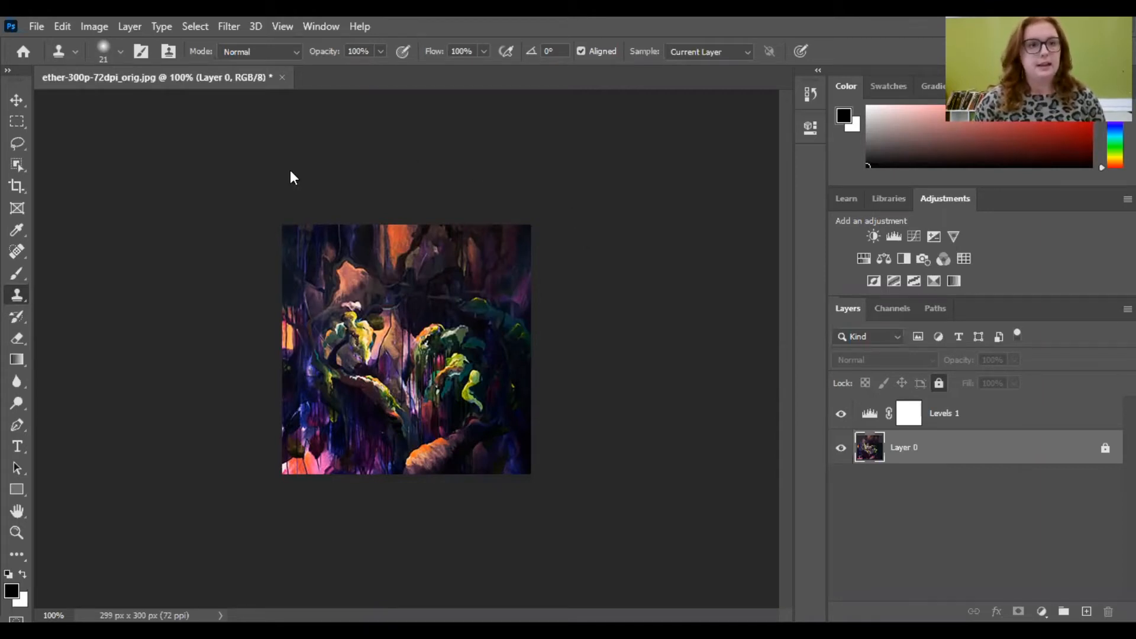
{"action": "mouse_move", "coordinate": [706, 232]}
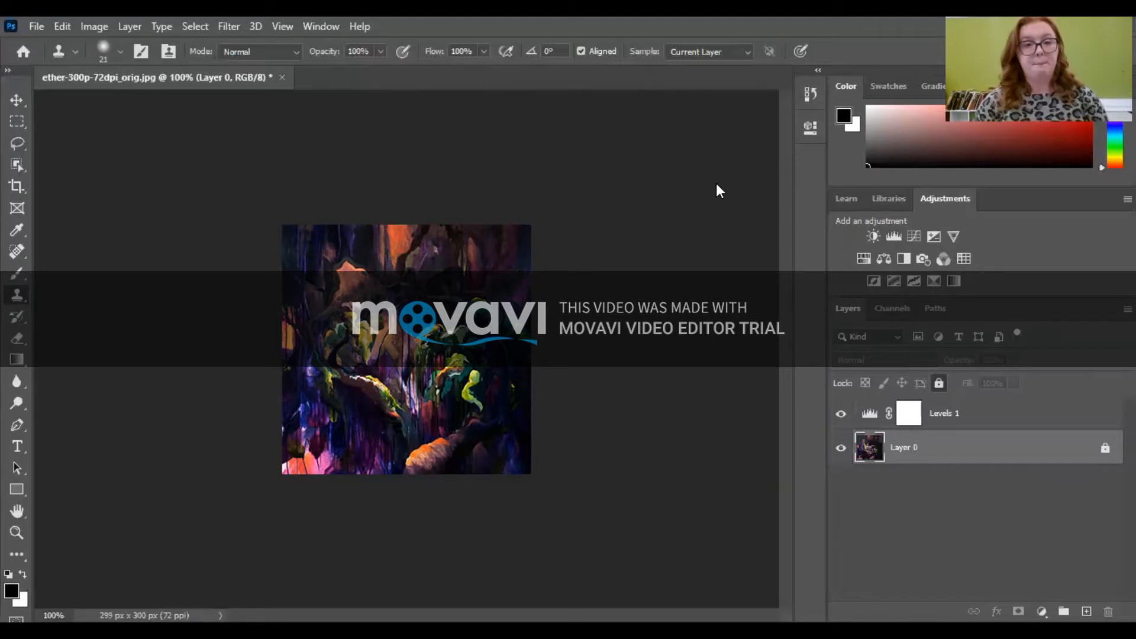
{"action": "mouse_move", "coordinate": [421, 296]}
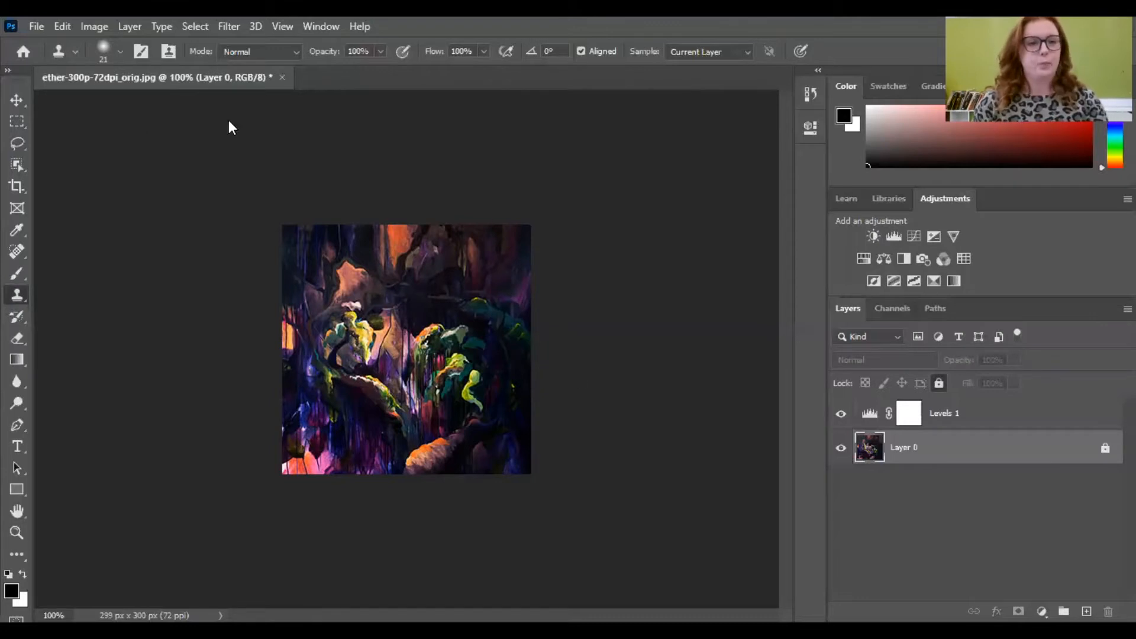
{"action": "mouse_move", "coordinate": [478, 239]}
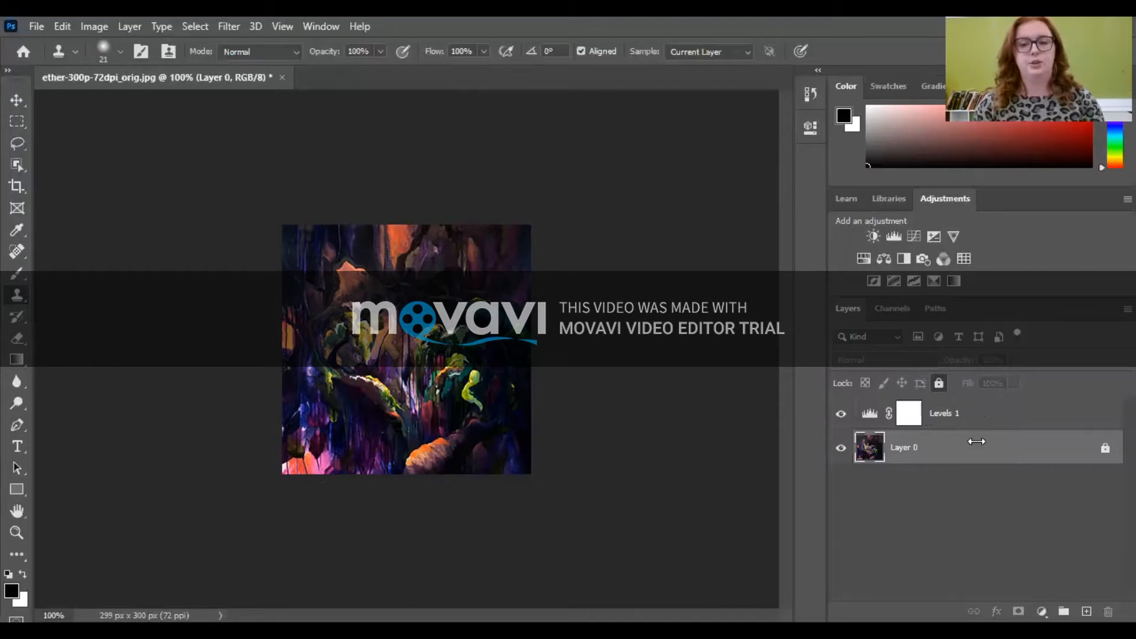
{"action": "mouse_move", "coordinate": [975, 415]}
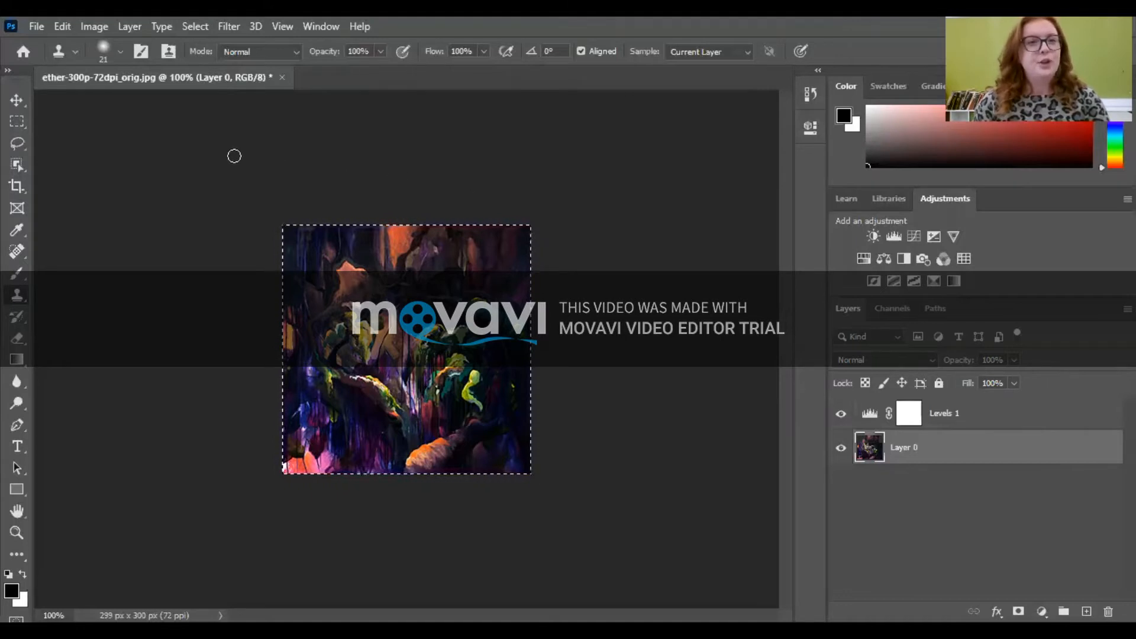
{"action": "mouse_move", "coordinate": [148, 211]}
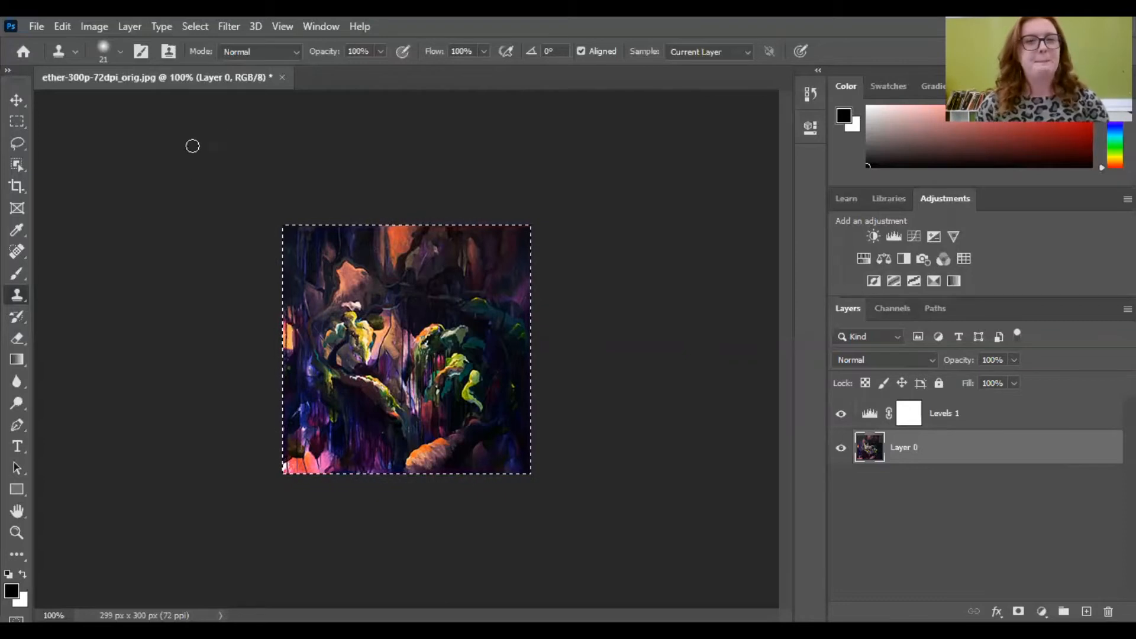
{"action": "mouse_move", "coordinate": [178, 189]}
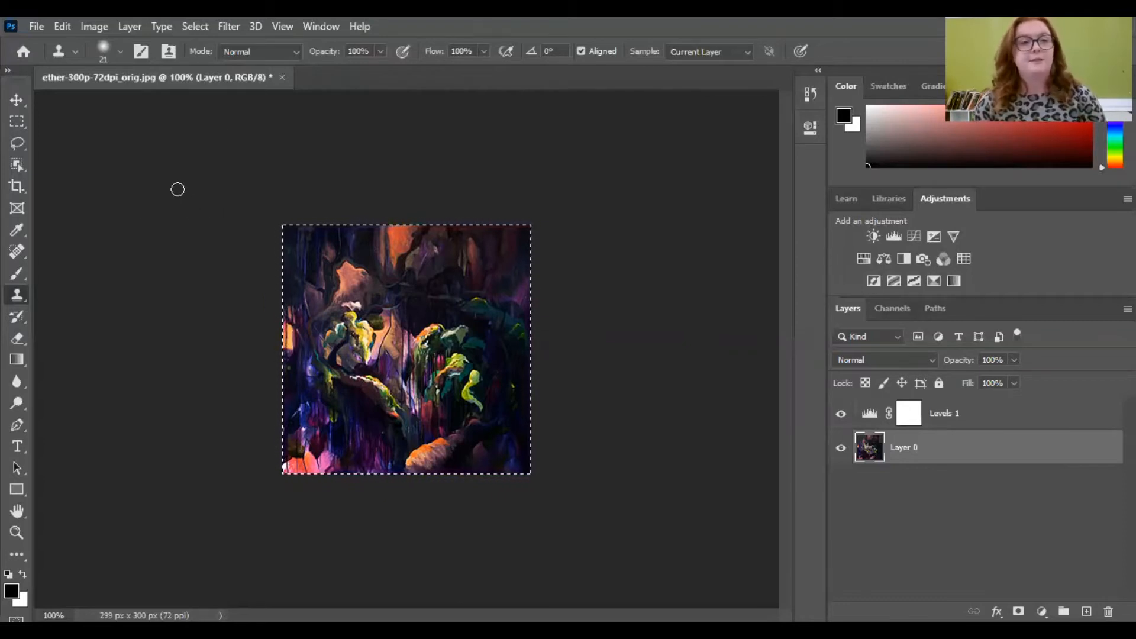
{"action": "mouse_move", "coordinate": [64, 32]}
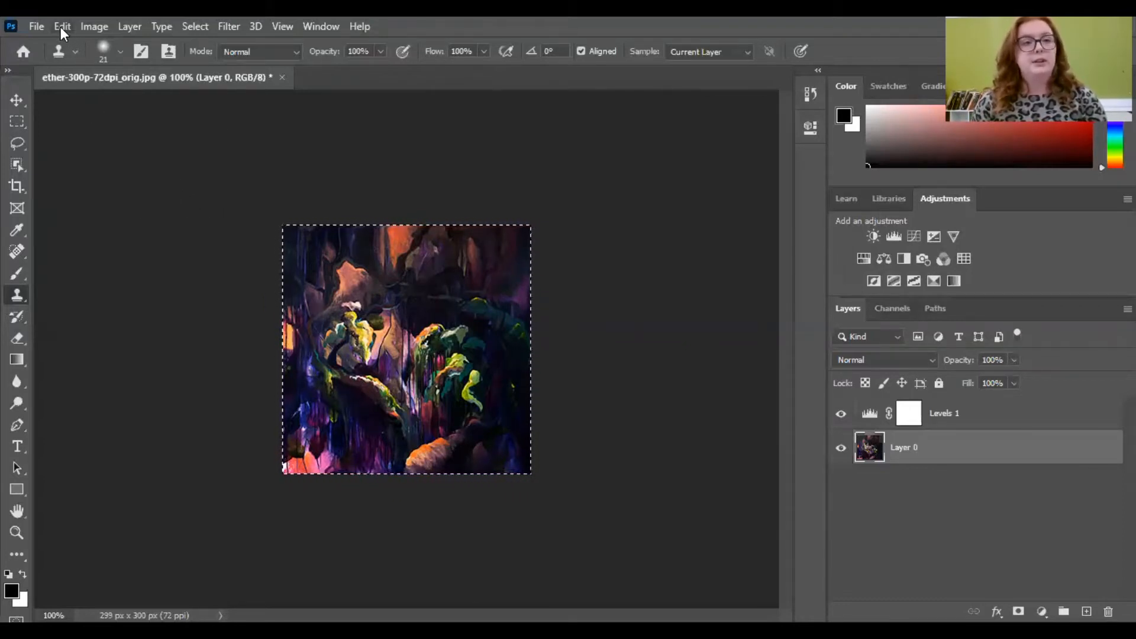
{"action": "left_click", "coordinate": [61, 10]}
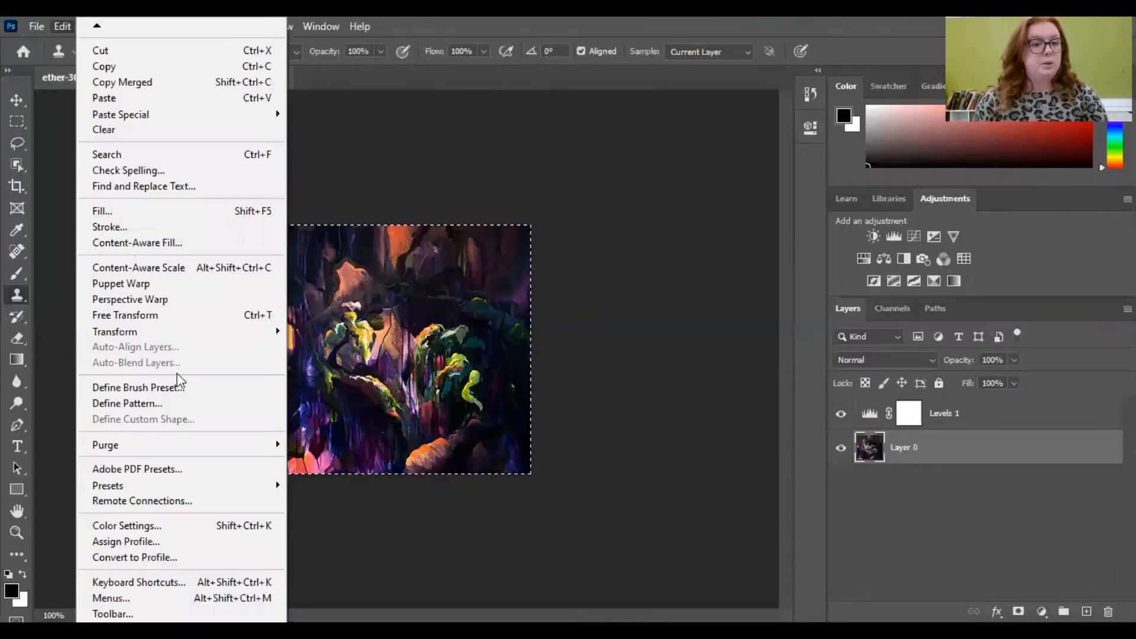
{"action": "mouse_move", "coordinate": [184, 309]}
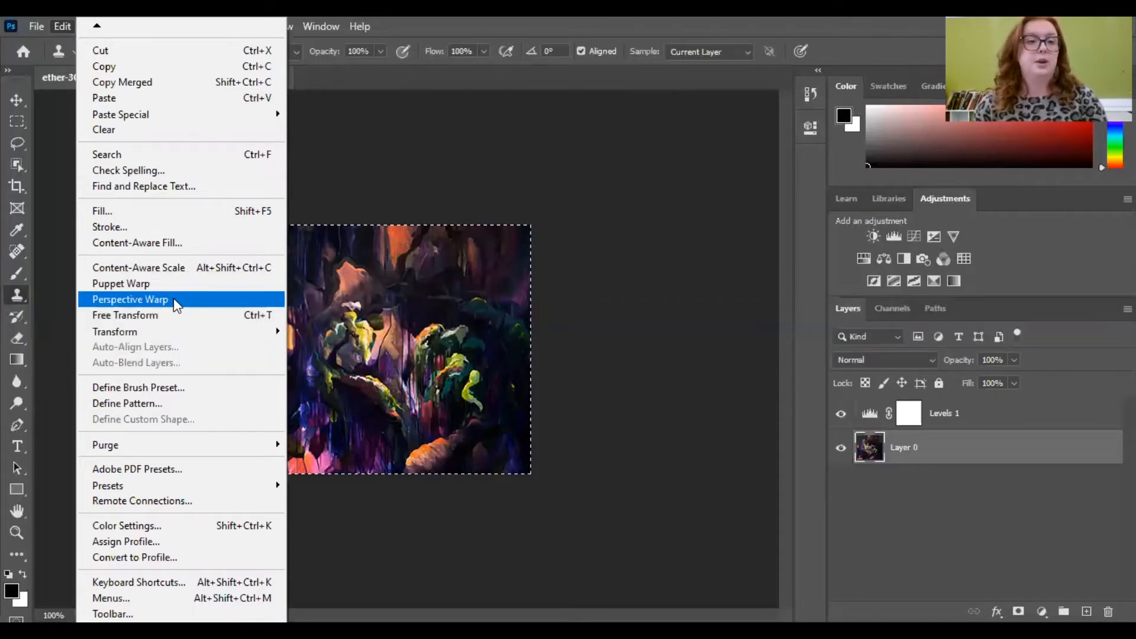
{"action": "left_click", "coordinate": [129, 300]}
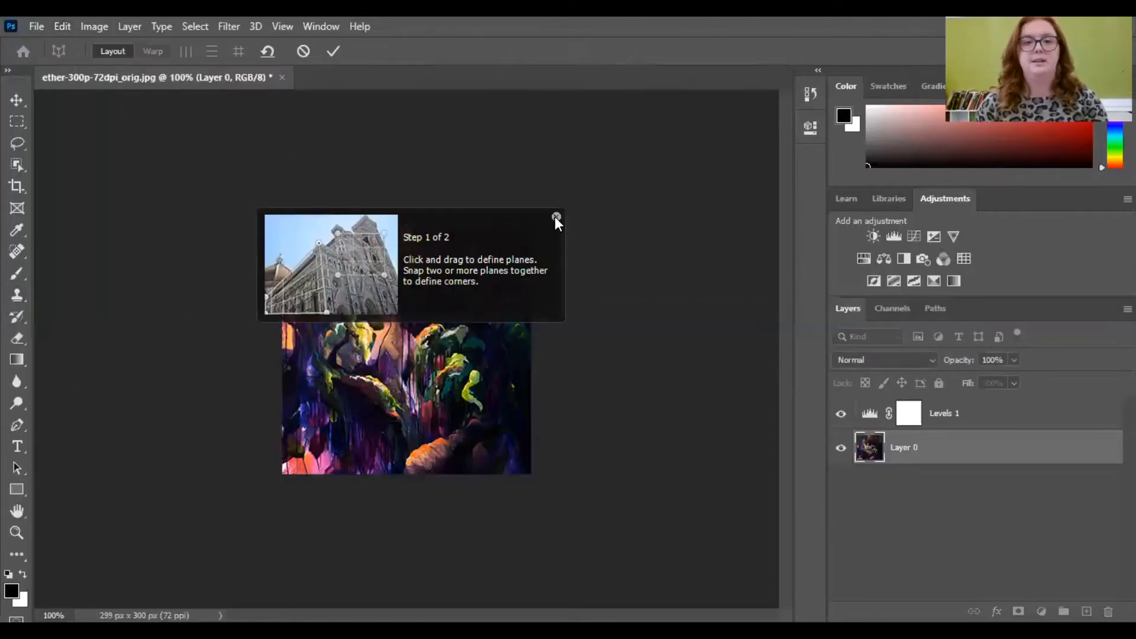
{"action": "left_click", "coordinate": [556, 217]}
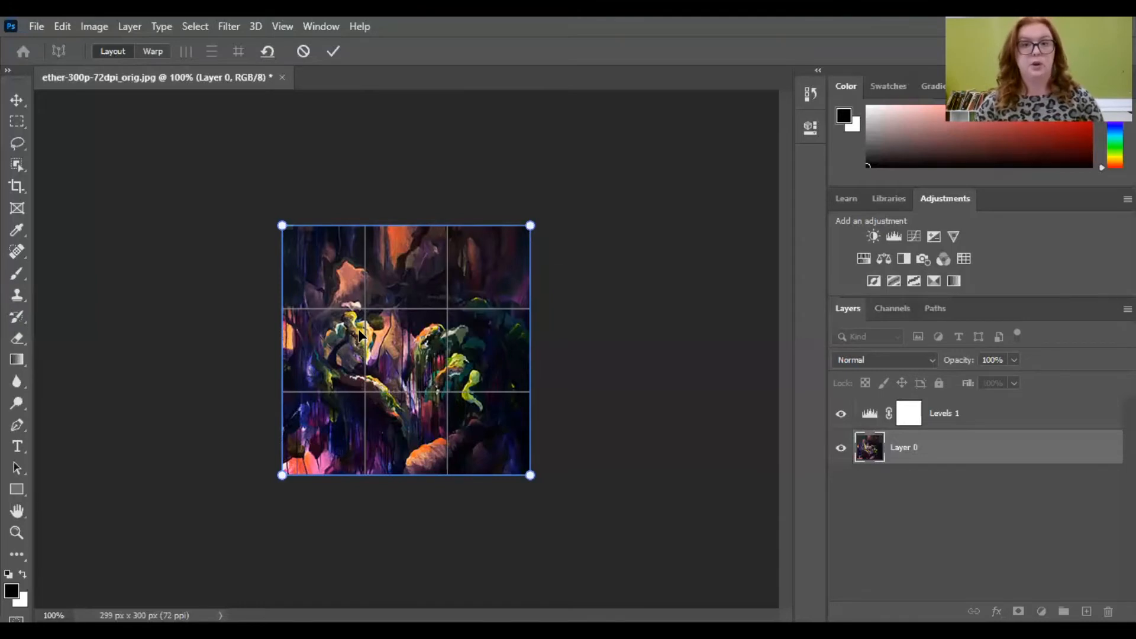
{"action": "mouse_move", "coordinate": [297, 173]}
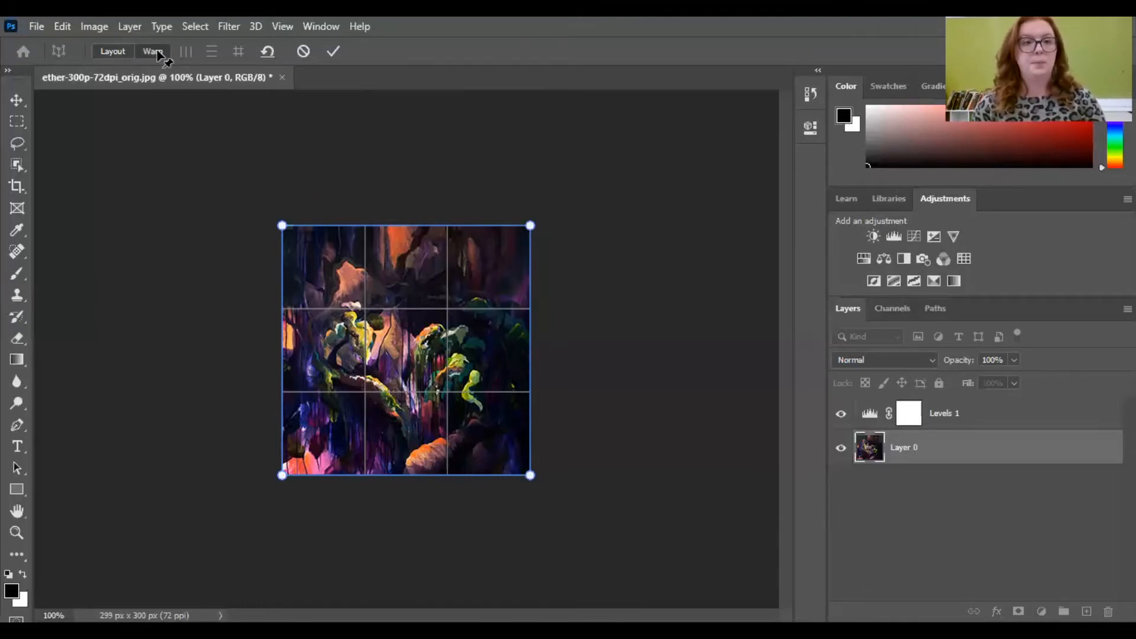
{"action": "left_click", "coordinate": [238, 51]}
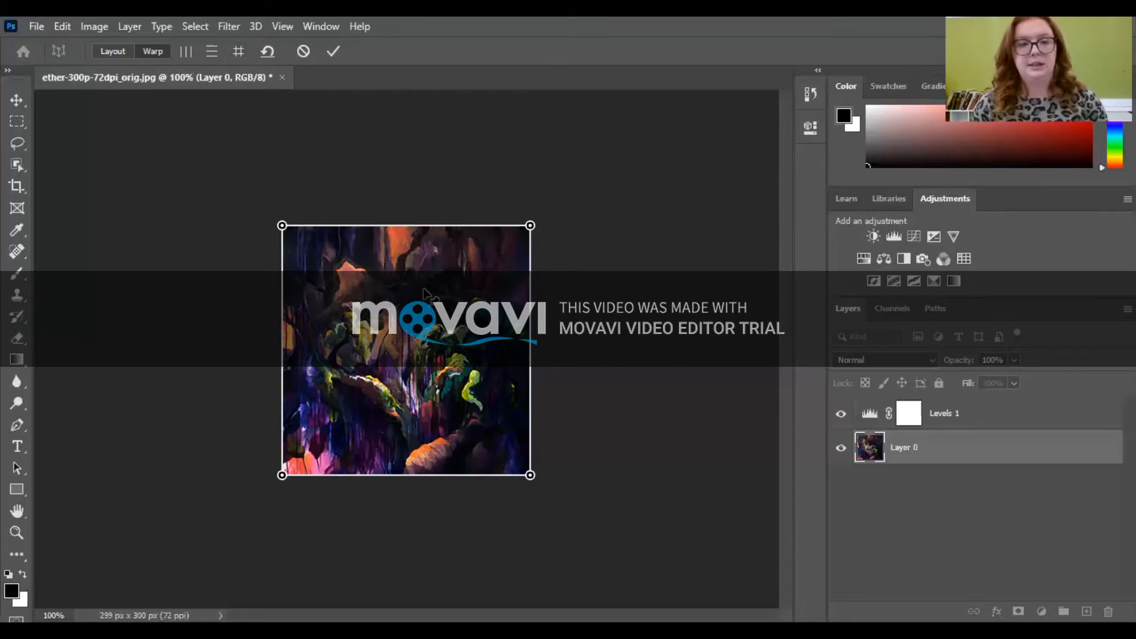
{"action": "mouse_move", "coordinate": [453, 289]}
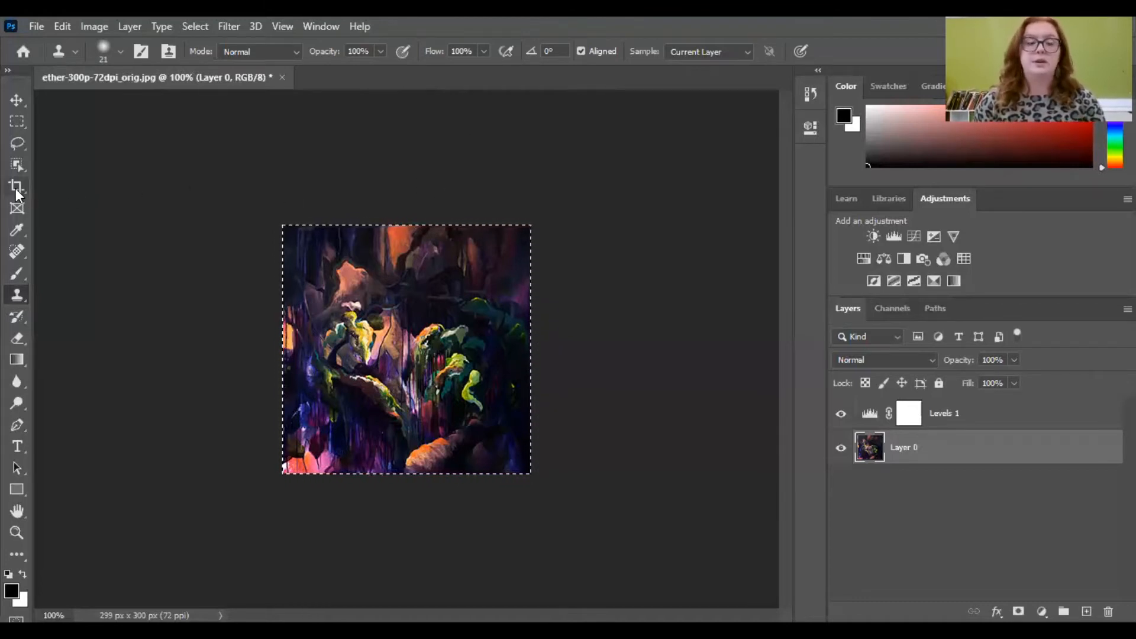
- Fit the crop frame to the painting's edges and commit the 299×300 px crop
{"action": "left_click", "coordinate": [15, 188]}
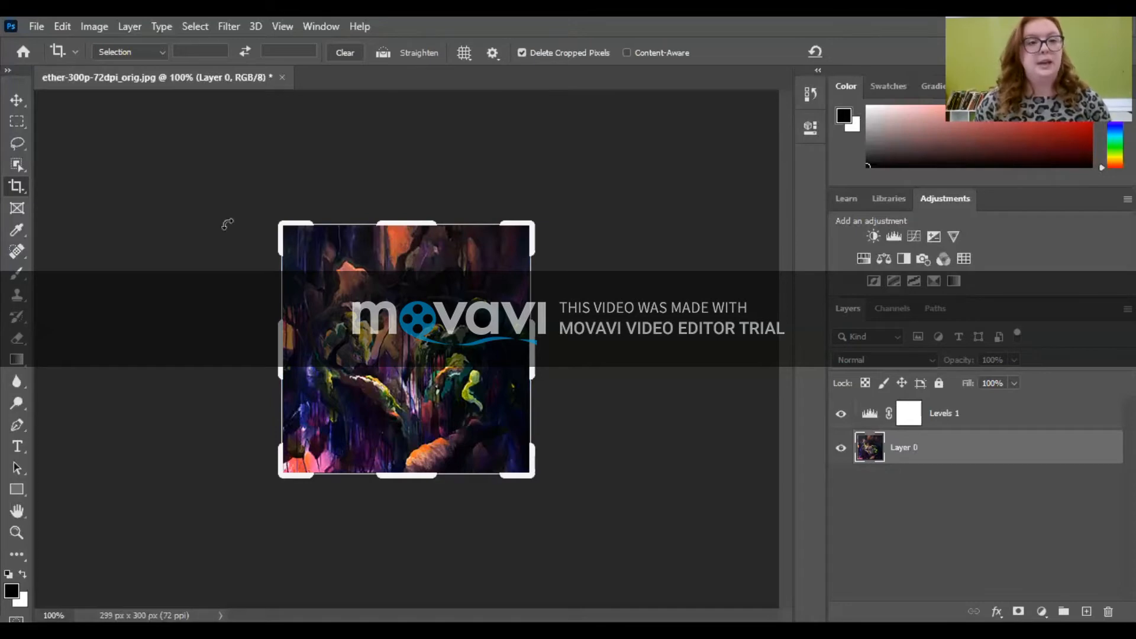
{"action": "mouse_move", "coordinate": [374, 248]}
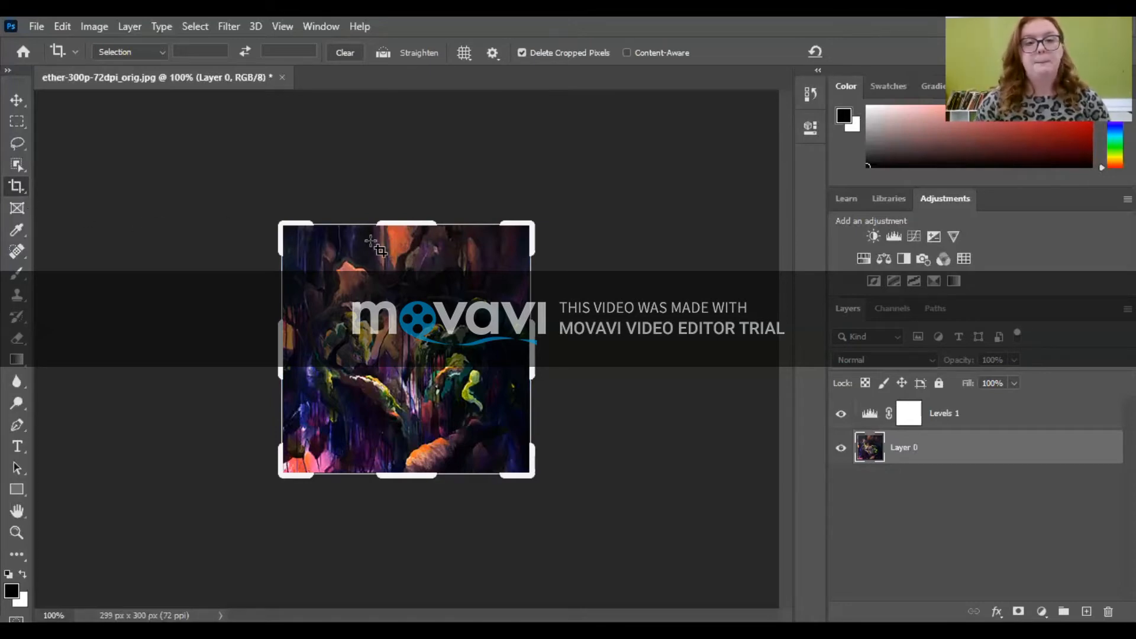
{"action": "left_click_drag", "start_coordinate": [279, 223], "coordinate": [265, 227]}
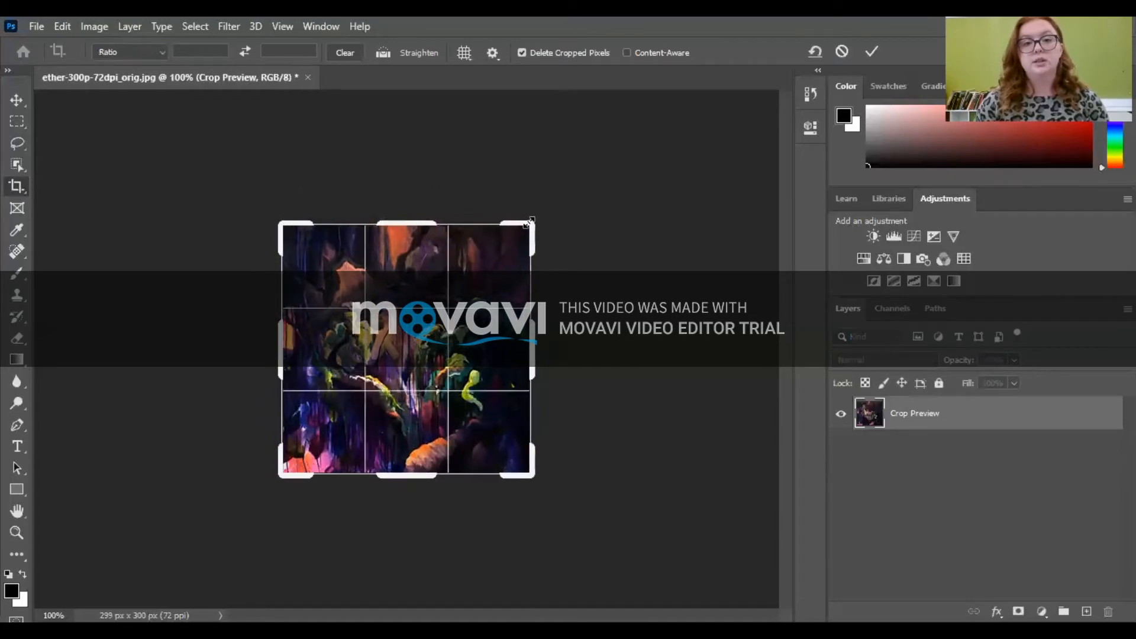
{"action": "left_click_drag", "start_coordinate": [534, 221], "coordinate": [529, 224]}
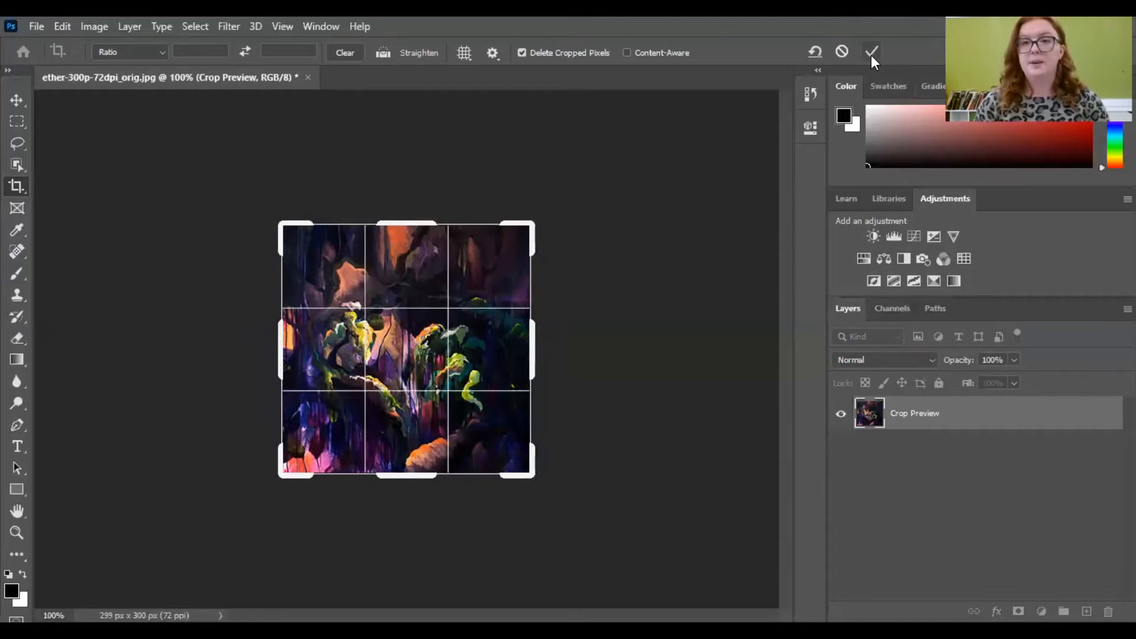
{"action": "mouse_move", "coordinate": [870, 53]}
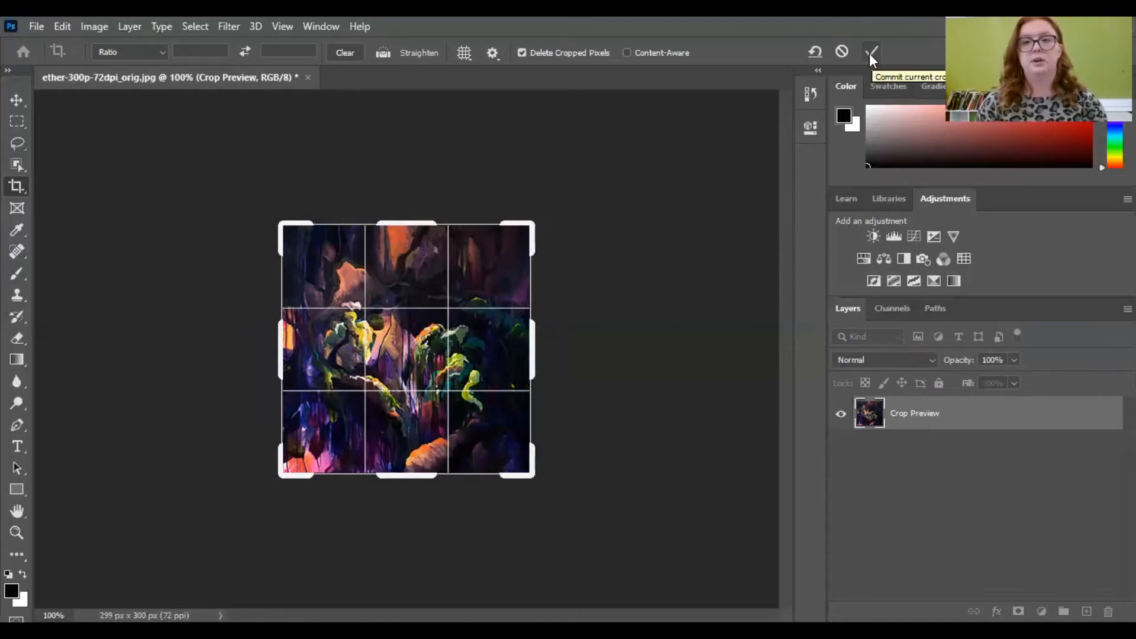
{"action": "left_click", "coordinate": [869, 51]}
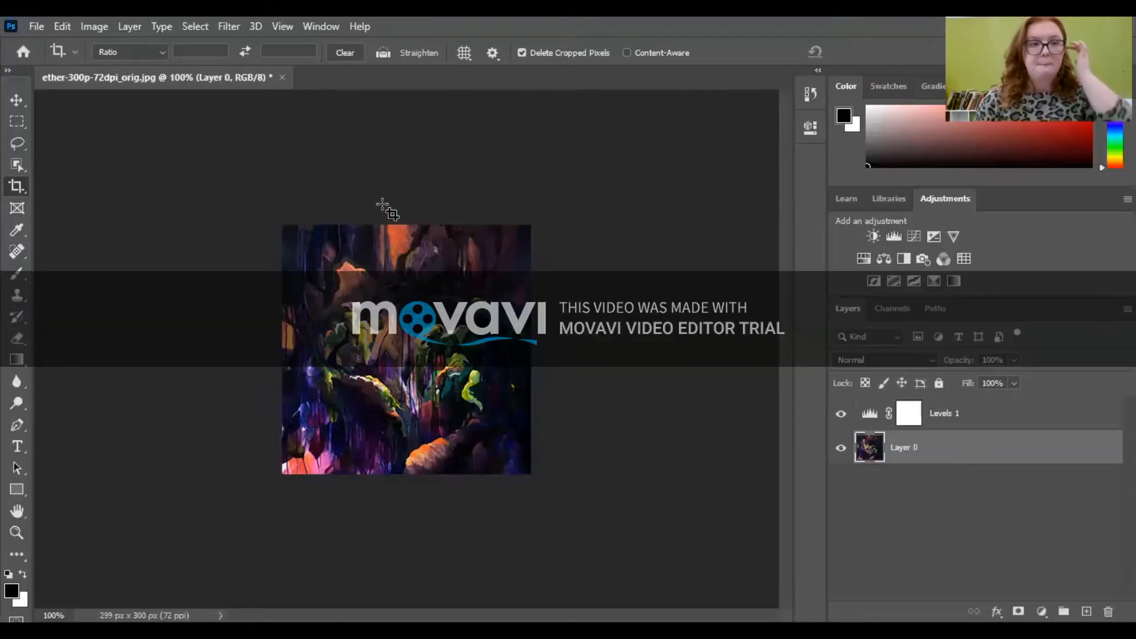
{"action": "mouse_move", "coordinate": [530, 291]}
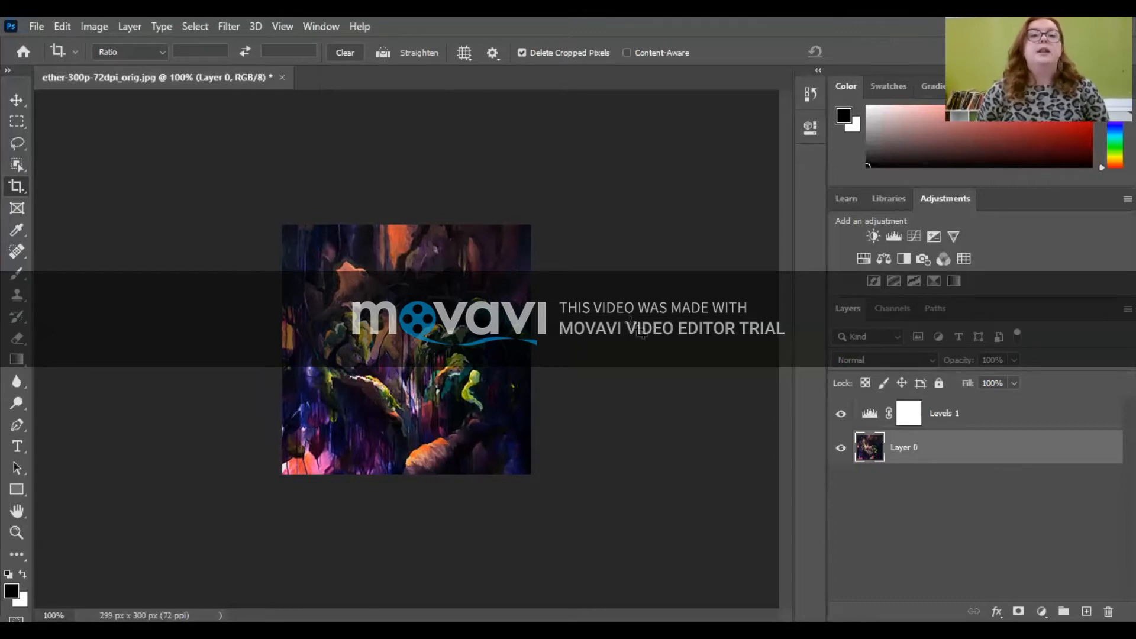
{"action": "mouse_move", "coordinate": [293, 257]}
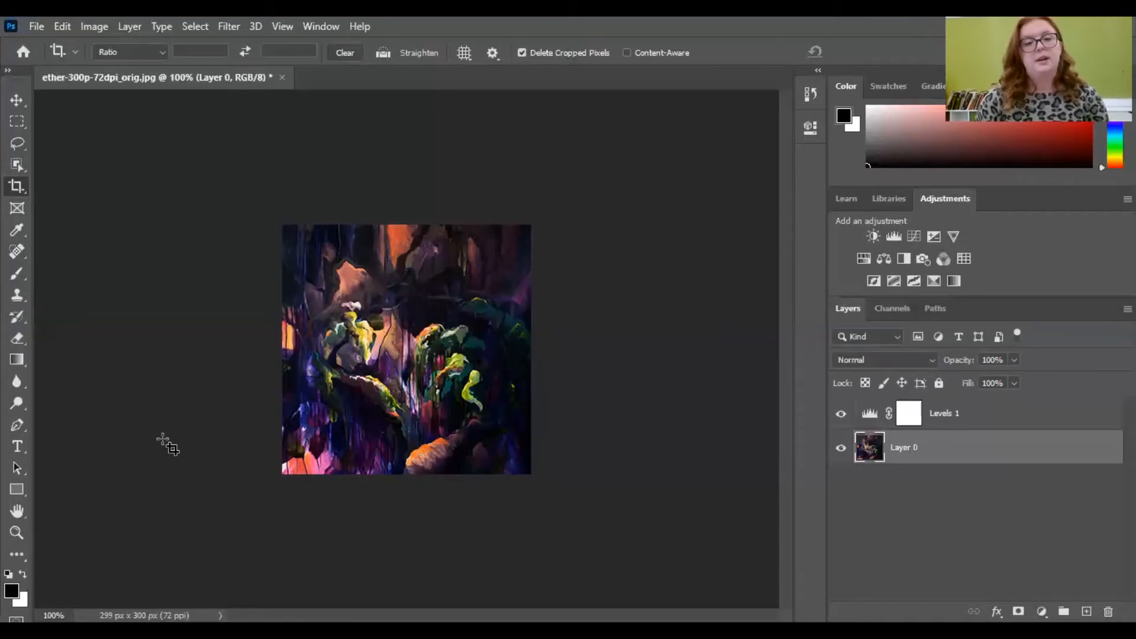
{"action": "mouse_move", "coordinate": [546, 247]}
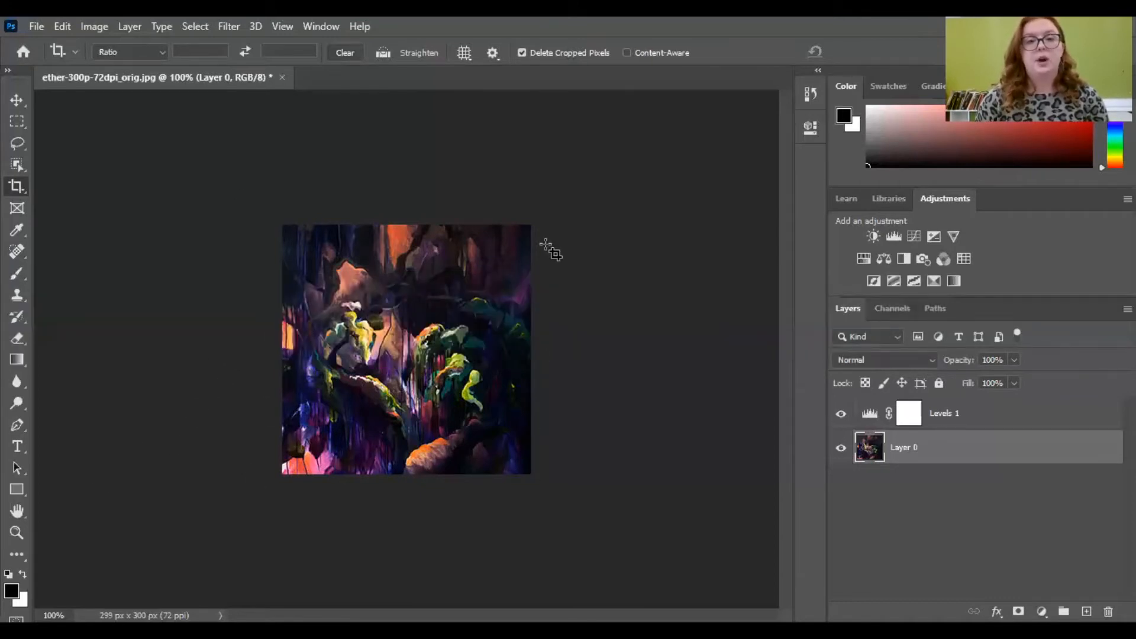
{"action": "mouse_move", "coordinate": [159, 365]}
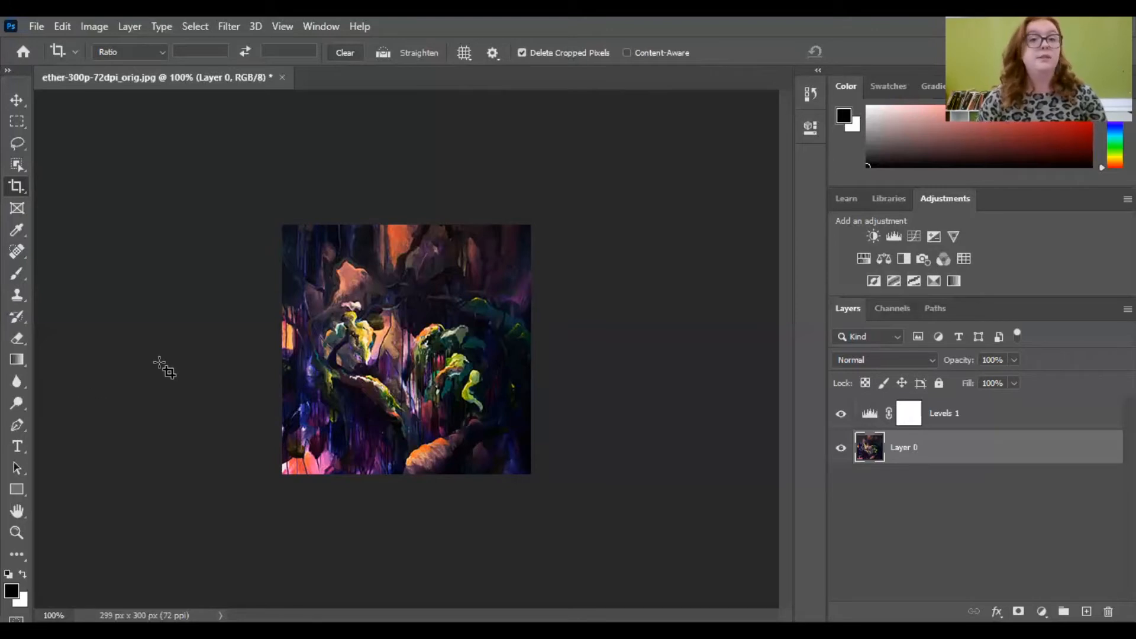
{"action": "mouse_move", "coordinate": [165, 342]}
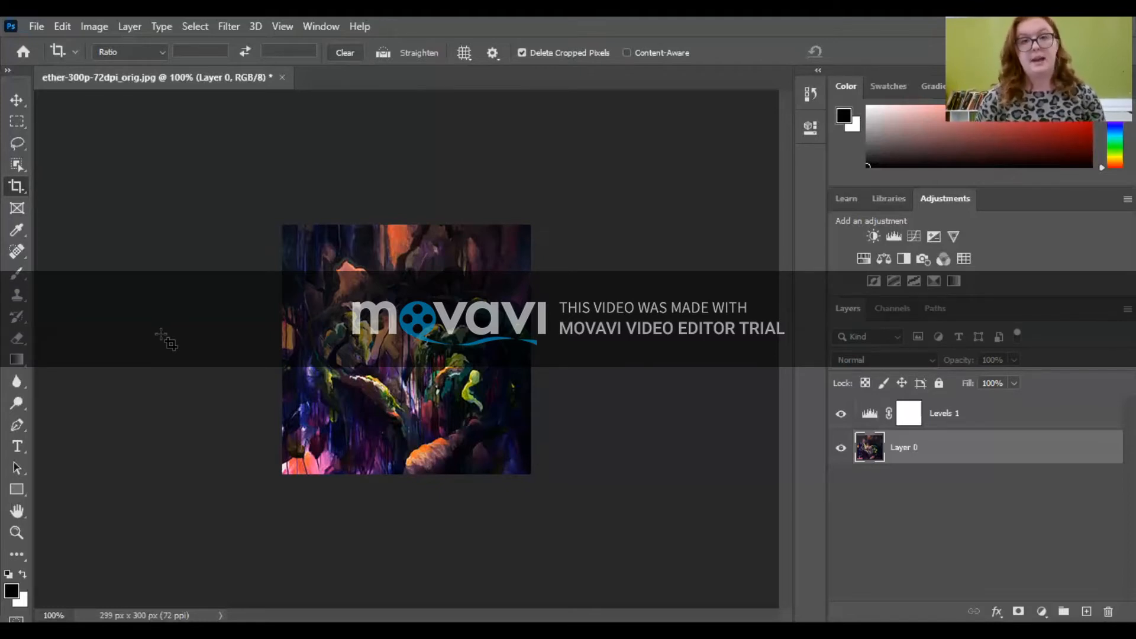
{"action": "mouse_move", "coordinate": [270, 323]}
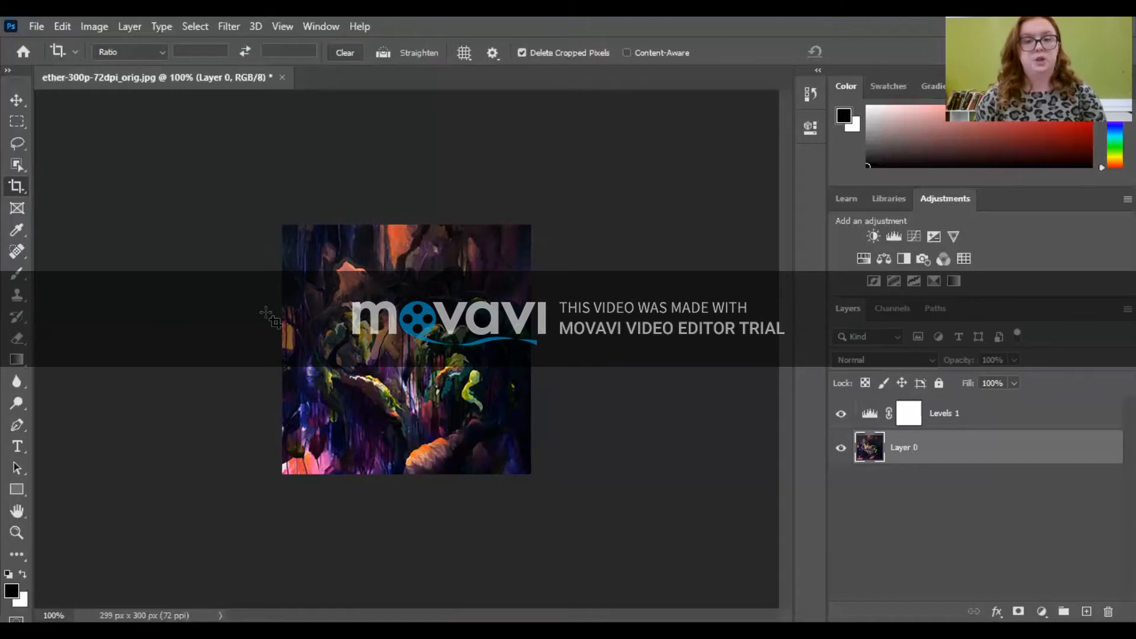
{"action": "mouse_move", "coordinate": [471, 356]}
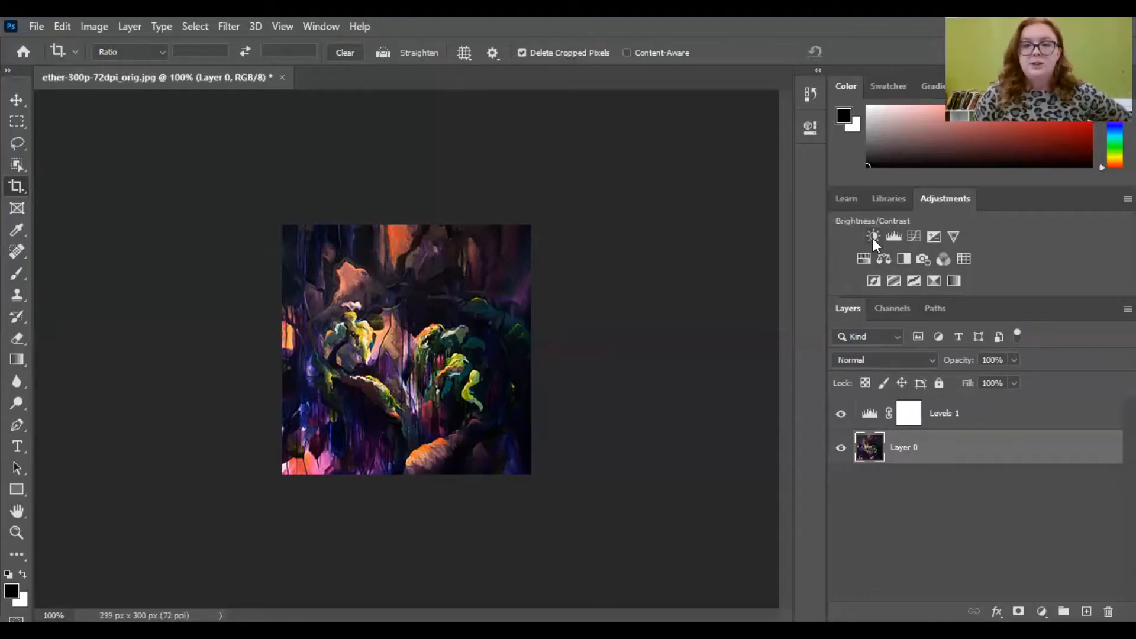
{"action": "mouse_move", "coordinate": [873, 240]}
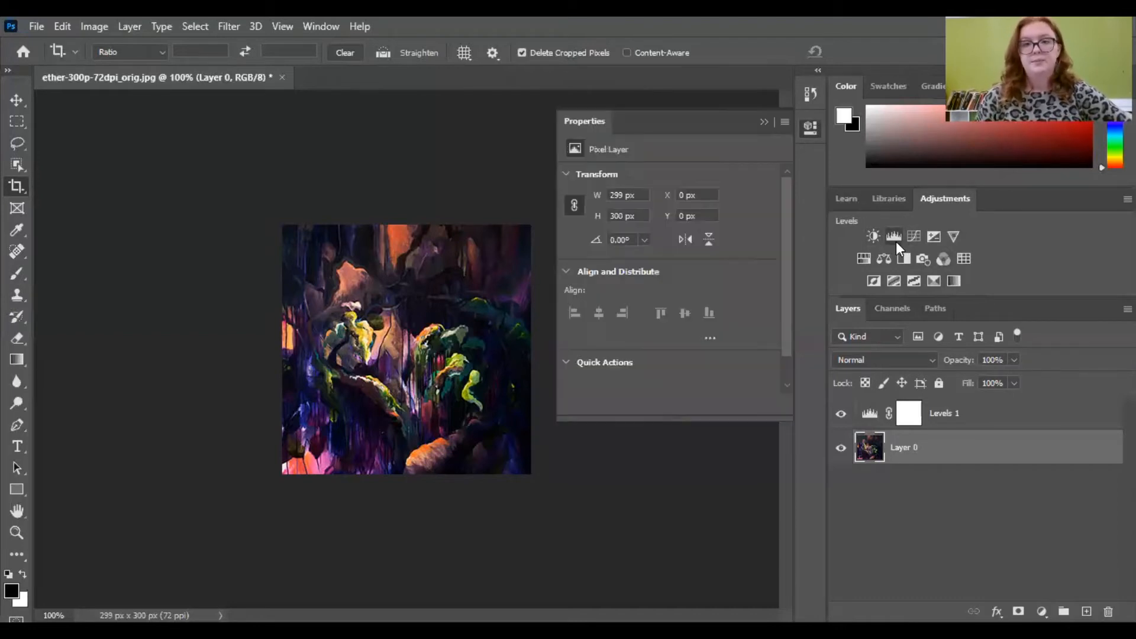
- Add a Levels adjustment layer and set its midtone slider to about 1.20
{"action": "left_click", "coordinate": [894, 237]}
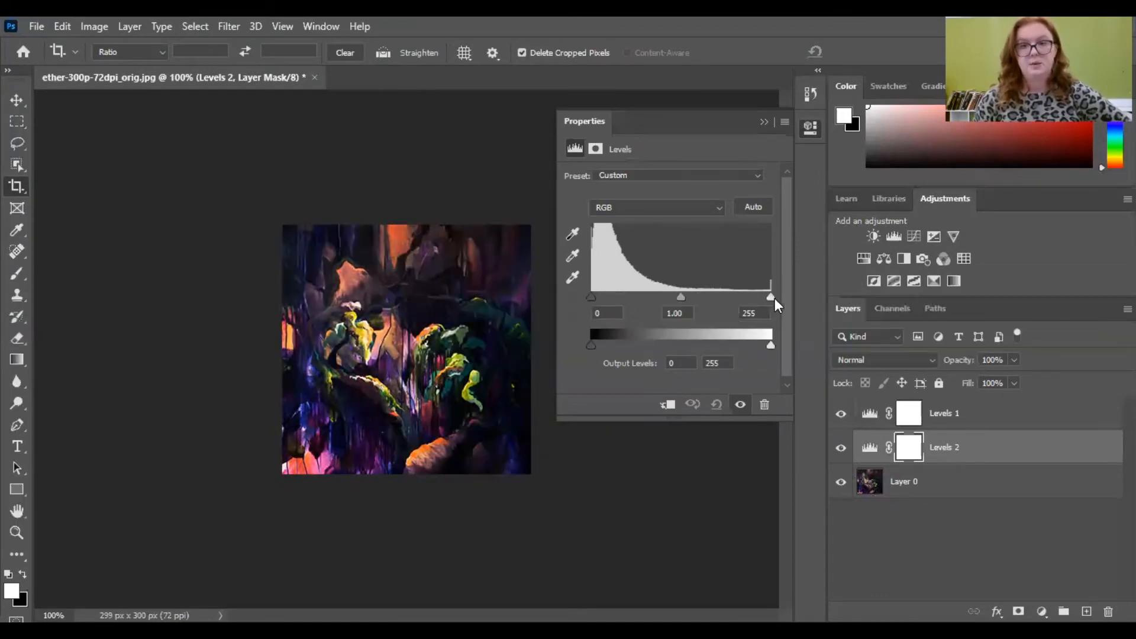
{"action": "left_click_drag", "start_coordinate": [771, 297], "coordinate": [665, 297]}
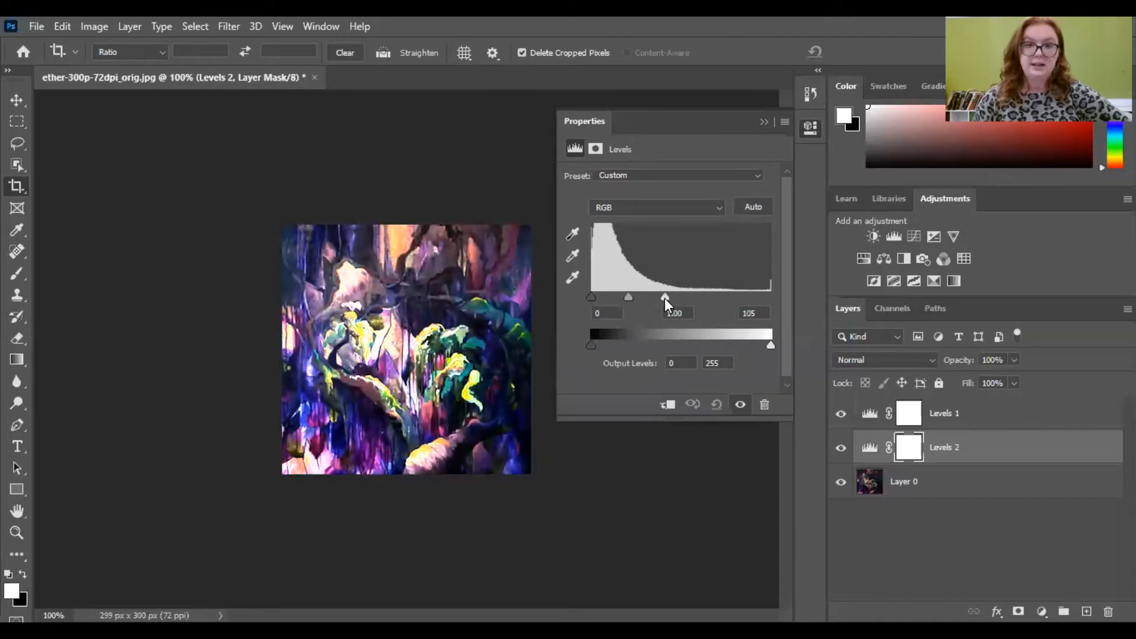
{"action": "left_click_drag", "start_coordinate": [664, 298], "coordinate": [771, 297]}
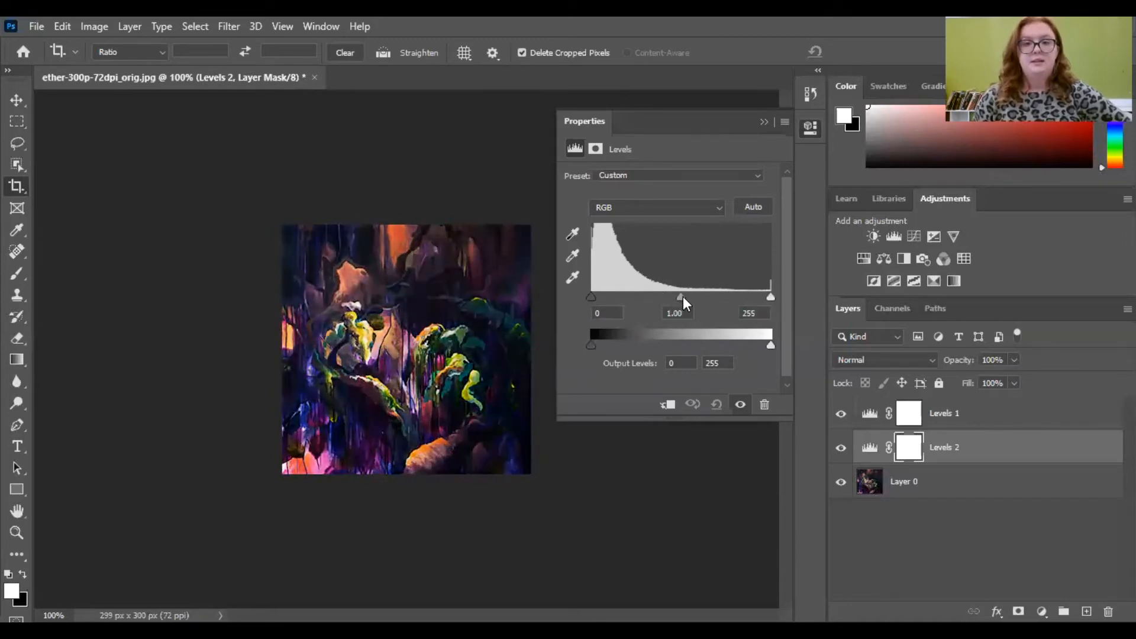
{"action": "left_click_drag", "start_coordinate": [679, 297], "coordinate": [656, 297]}
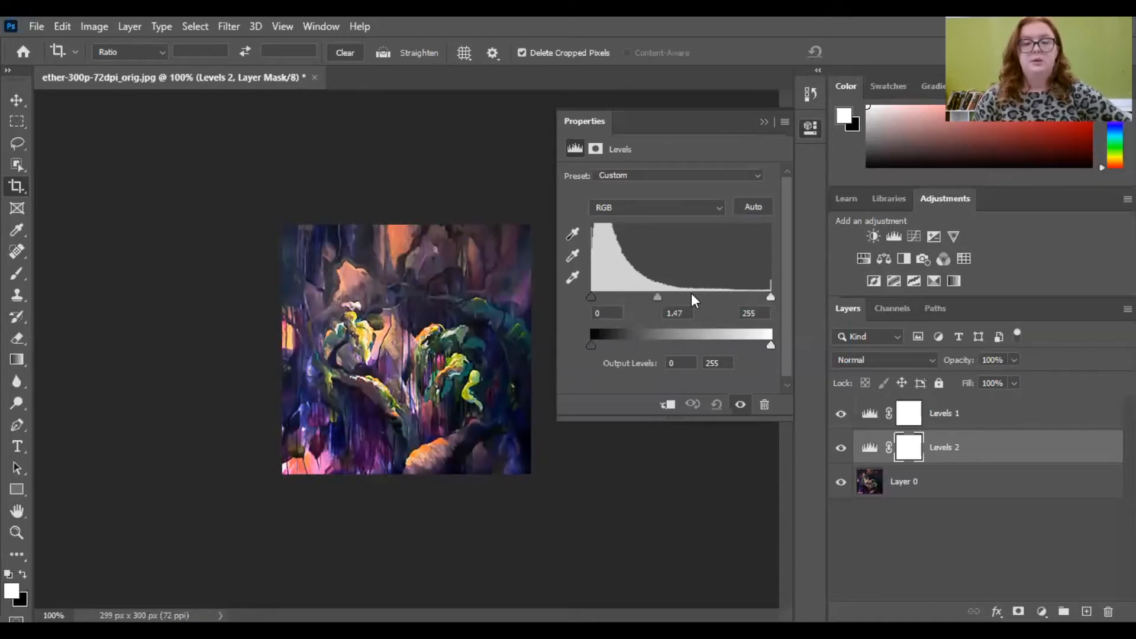
{"action": "left_click_drag", "start_coordinate": [657, 297], "coordinate": [674, 297]}
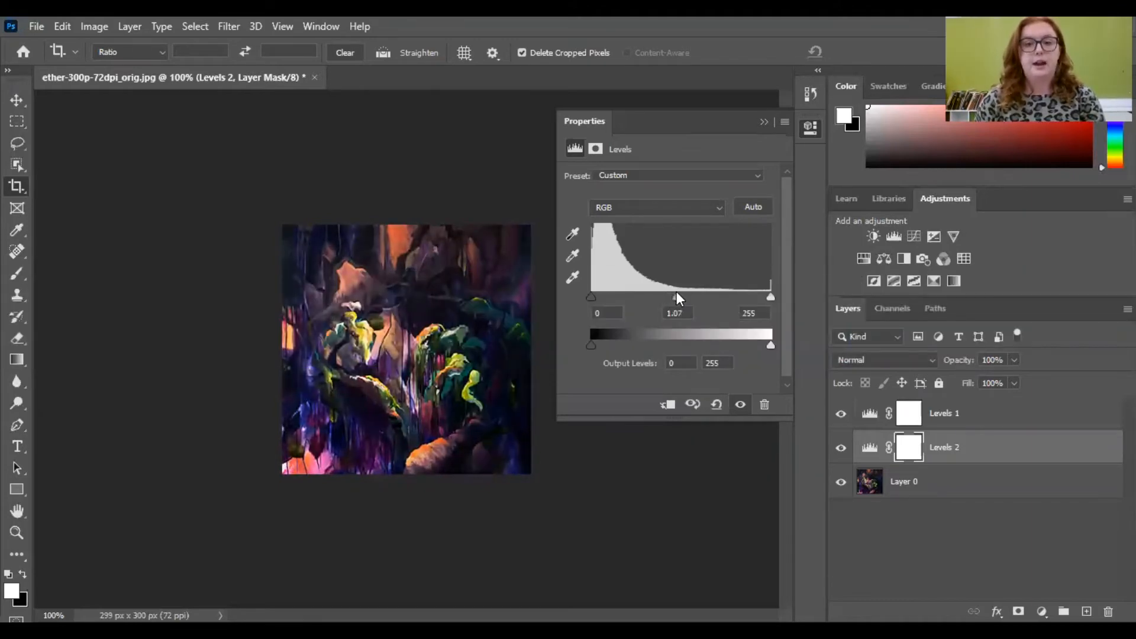
{"action": "left_click_drag", "start_coordinate": [678, 297], "coordinate": [673, 297]}
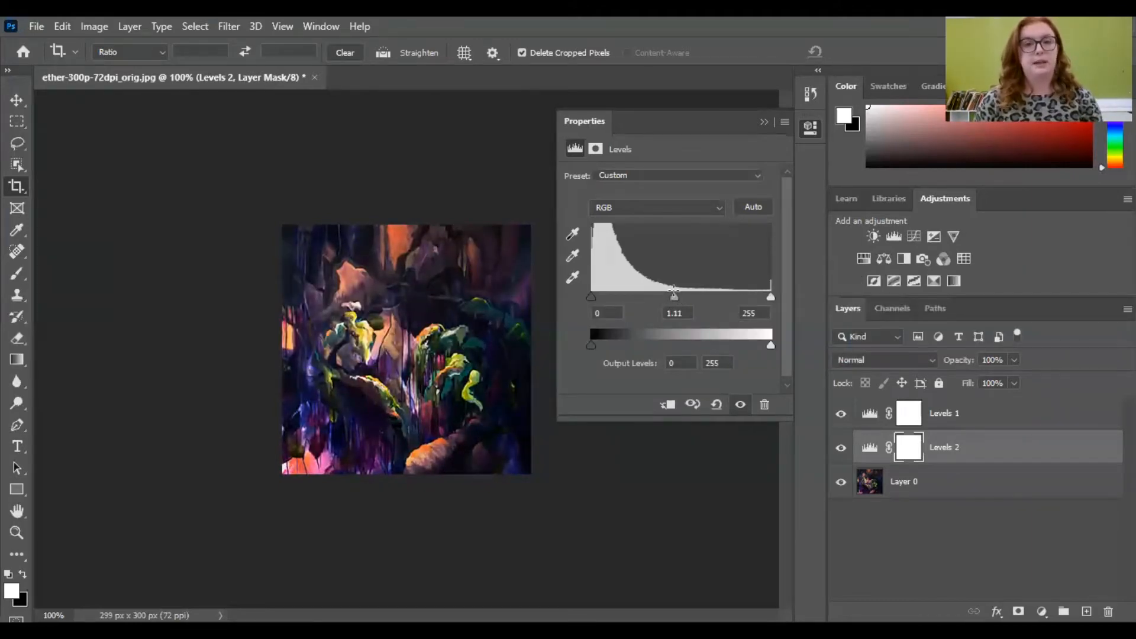
{"action": "left_click_drag", "start_coordinate": [672, 297], "coordinate": [669, 297]}
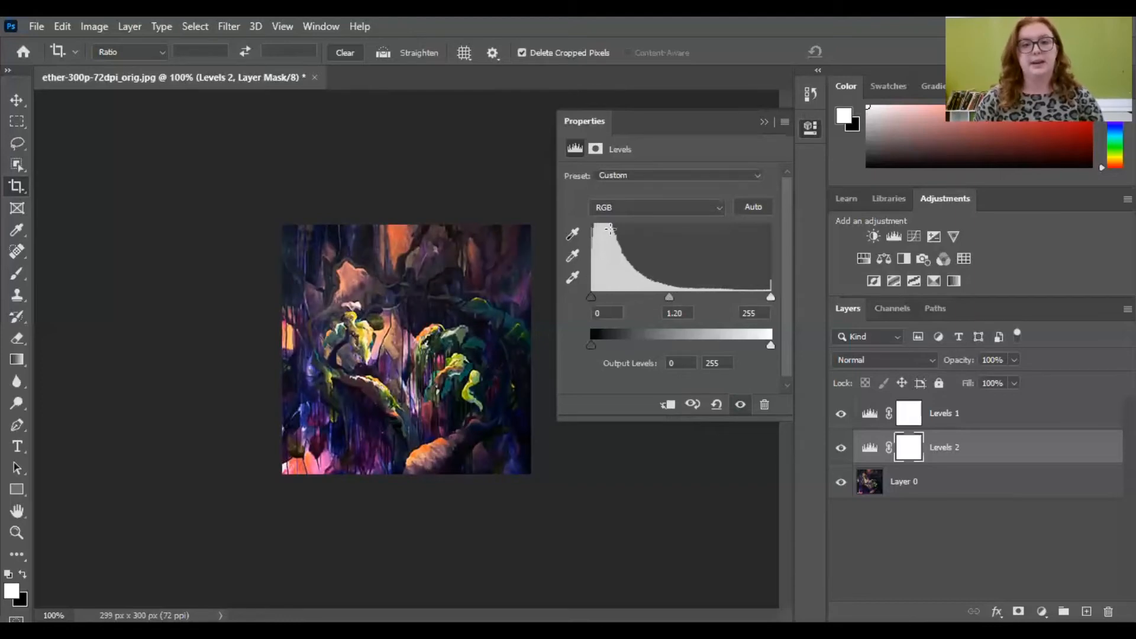
{"action": "mouse_move", "coordinate": [606, 252]}
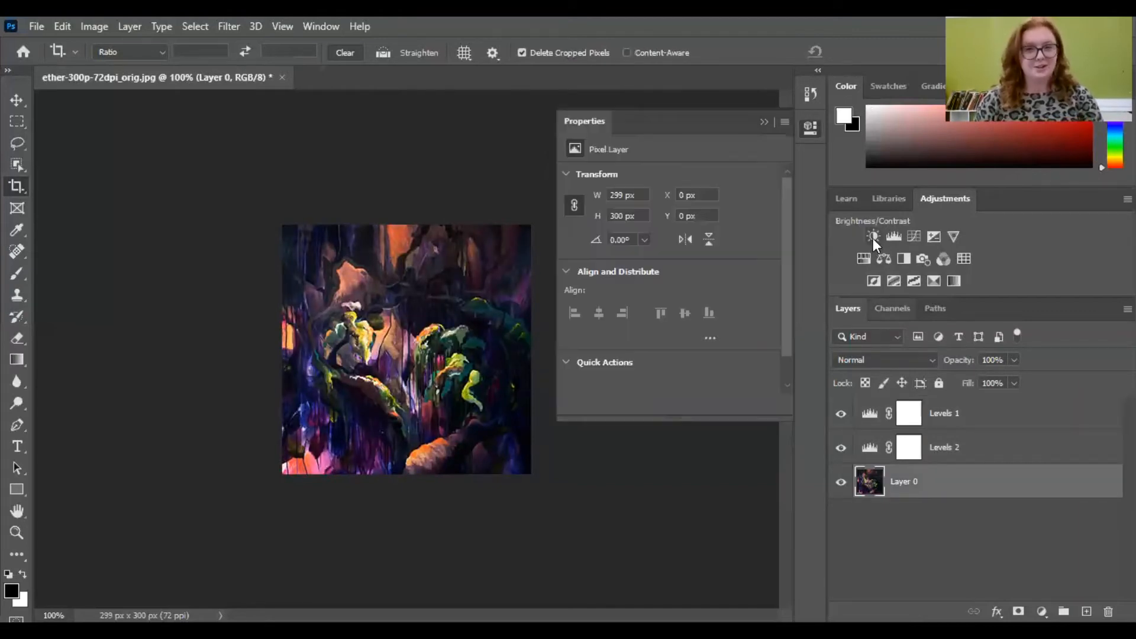
- Add a Brightness/Contrast layer and settle its brightness at -5
{"action": "left_click", "coordinate": [874, 237]}
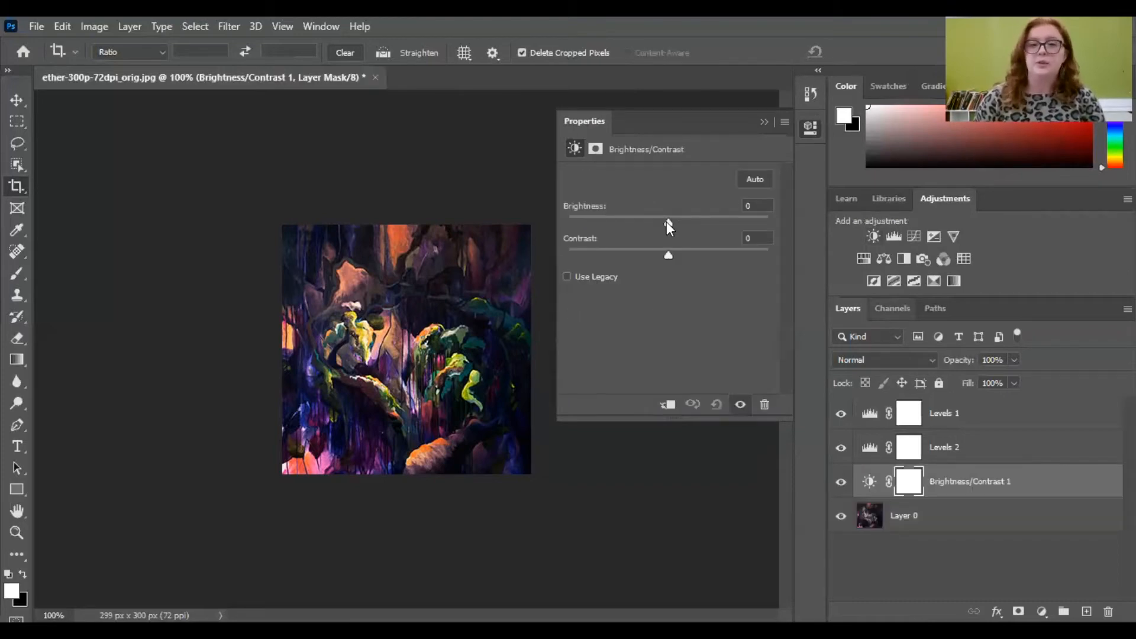
{"action": "left_click_drag", "start_coordinate": [668, 222], "coordinate": [743, 222]}
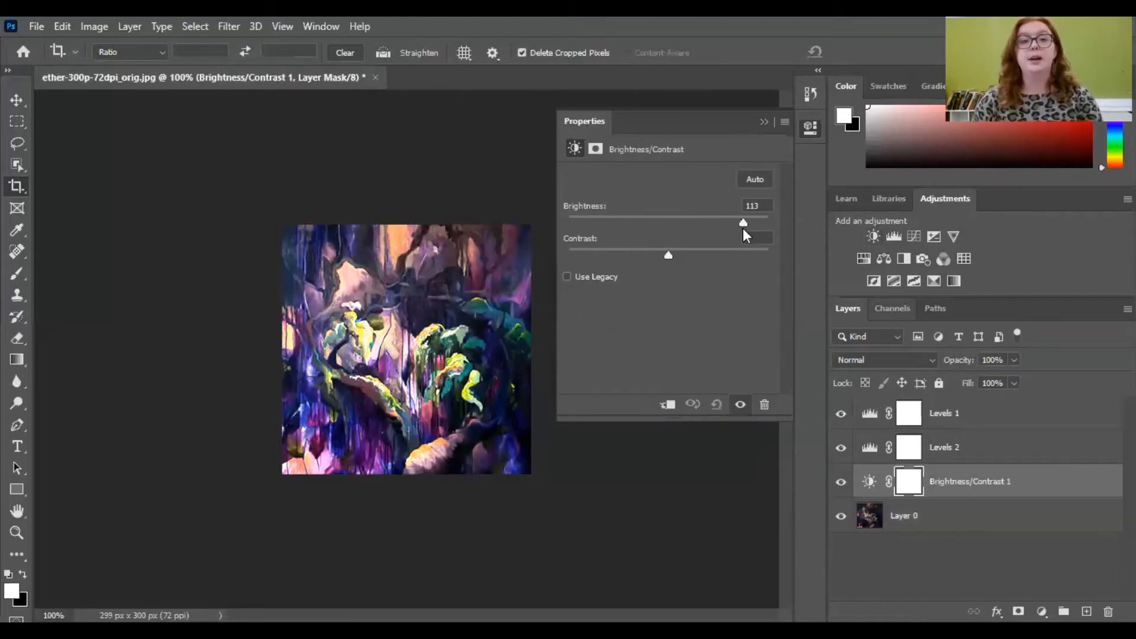
{"action": "left_click_drag", "start_coordinate": [743, 223], "coordinate": [670, 223]}
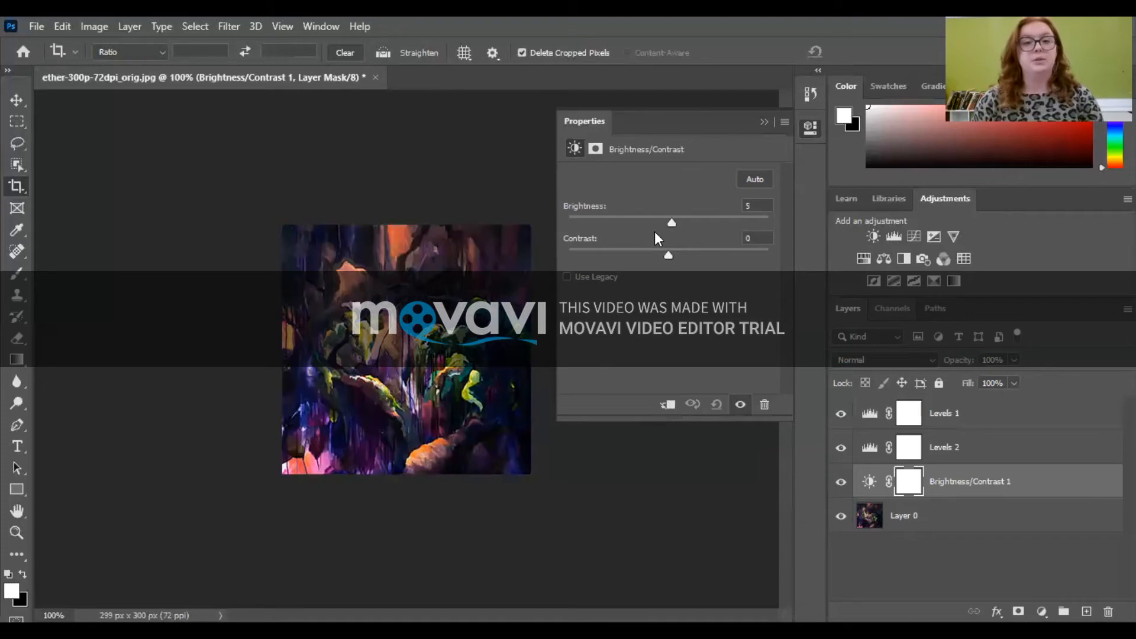
{"action": "left_click_drag", "start_coordinate": [671, 222], "coordinate": [659, 222]}
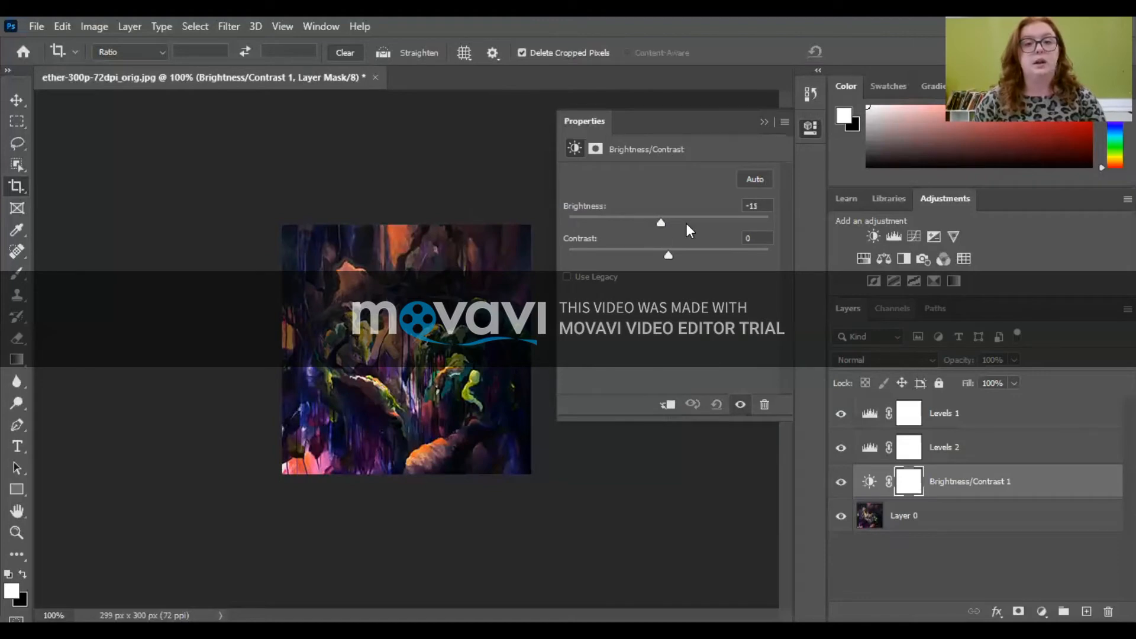
{"action": "left_click_drag", "start_coordinate": [661, 223], "coordinate": [734, 222]}
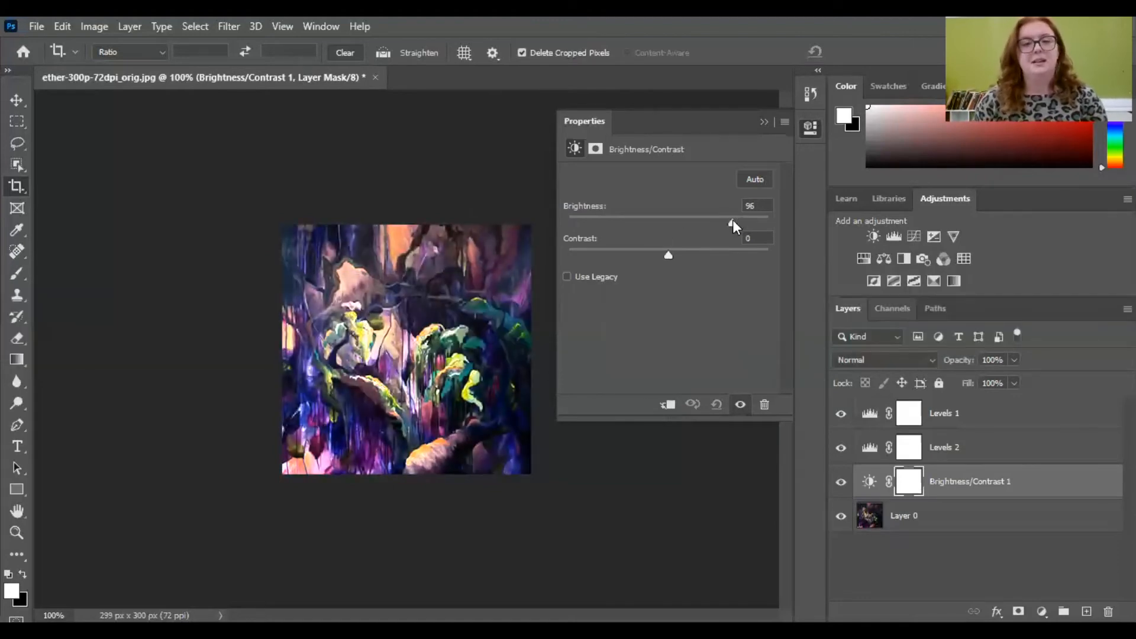
{"action": "left_click_drag", "start_coordinate": [730, 222], "coordinate": [718, 222]}
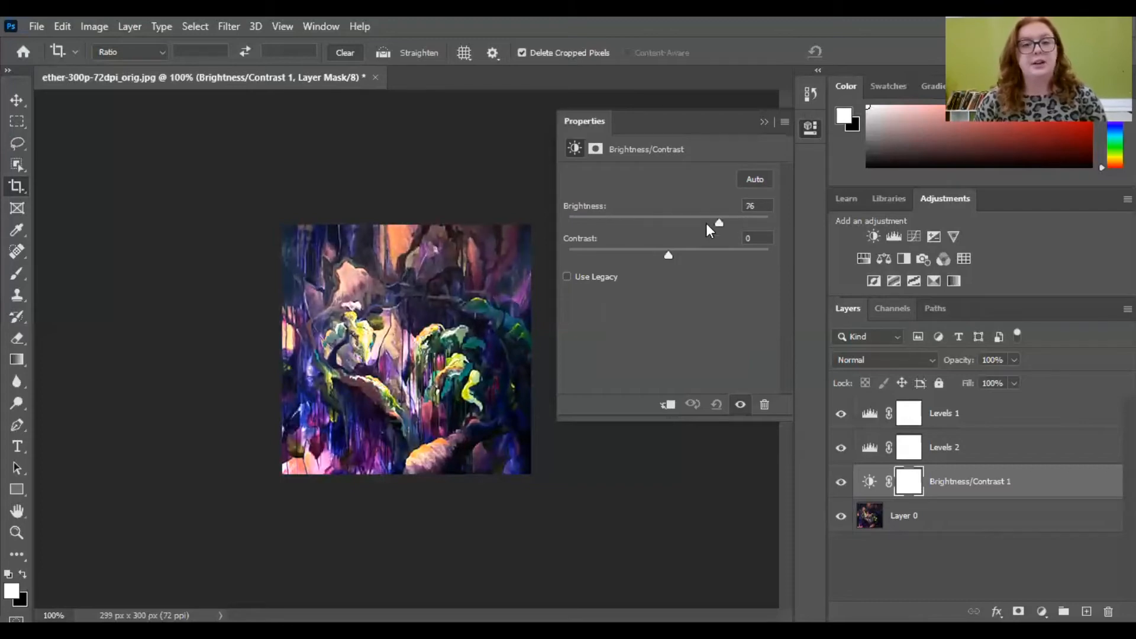
{"action": "left_click_drag", "start_coordinate": [718, 223], "coordinate": [633, 222]}
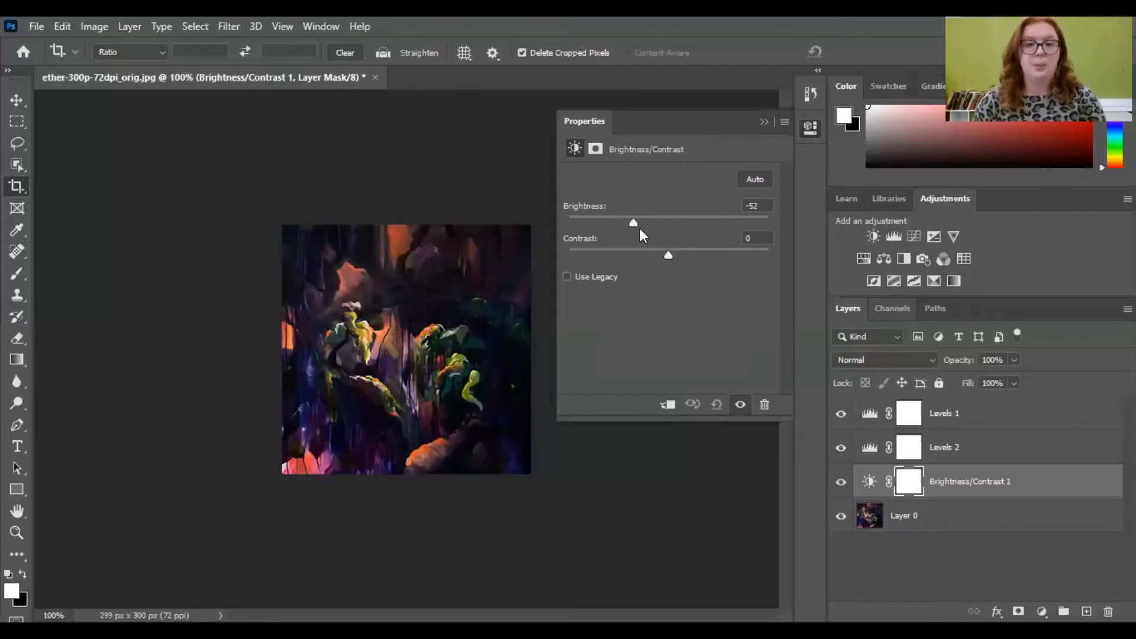
{"action": "left_click_drag", "start_coordinate": [633, 223], "coordinate": [666, 222]}
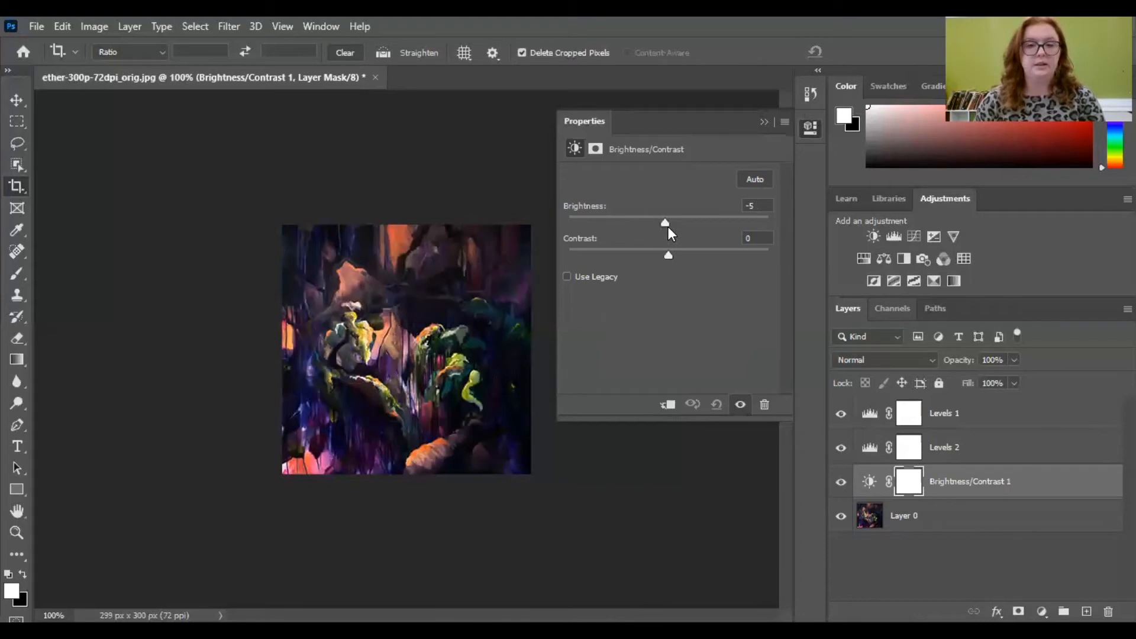
- Fine-tune brightness to -2 and raise contrast to about 45
{"action": "left_click_drag", "start_coordinate": [664, 223], "coordinate": [668, 223]}
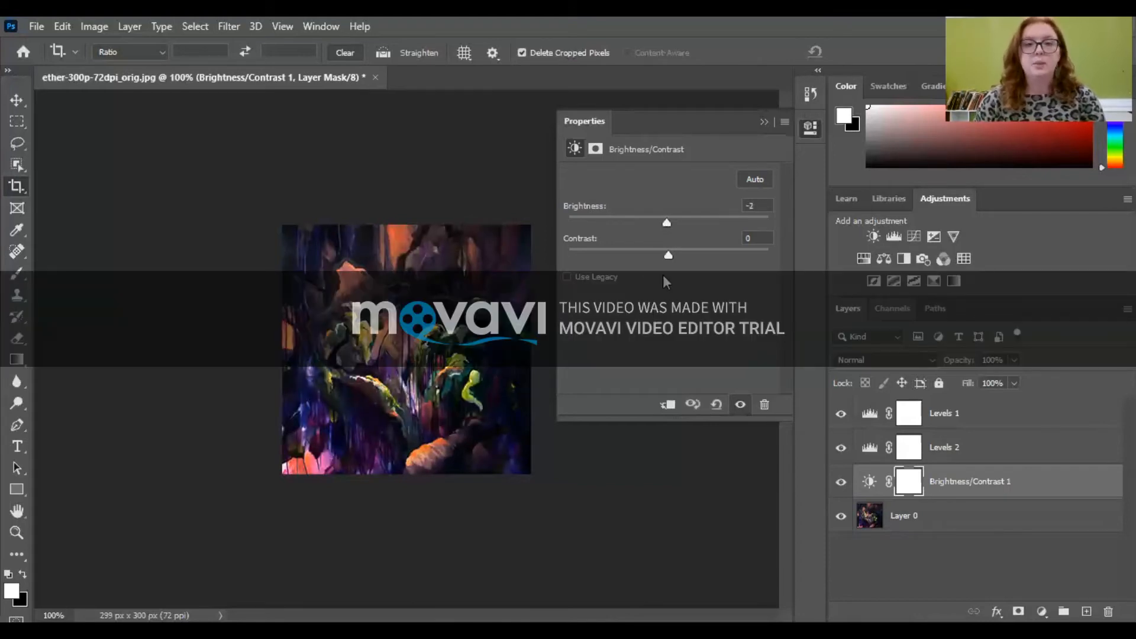
{"action": "left_click_drag", "start_coordinate": [667, 255], "coordinate": [689, 255]}
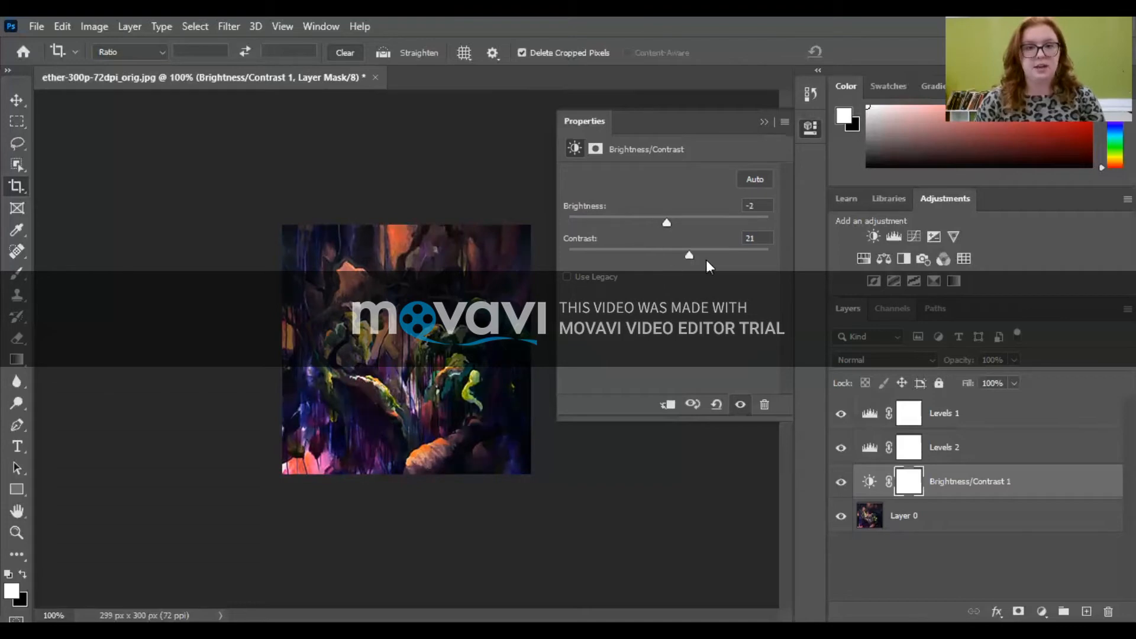
{"action": "left_click_drag", "start_coordinate": [689, 255], "coordinate": [712, 255]}
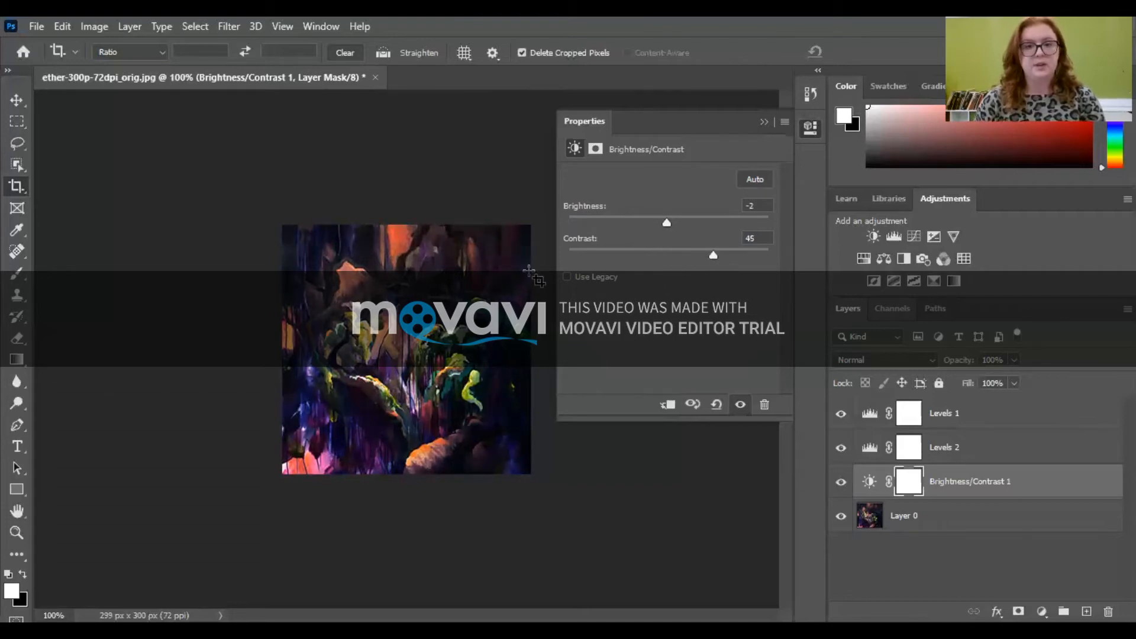
{"action": "mouse_move", "coordinate": [307, 242]}
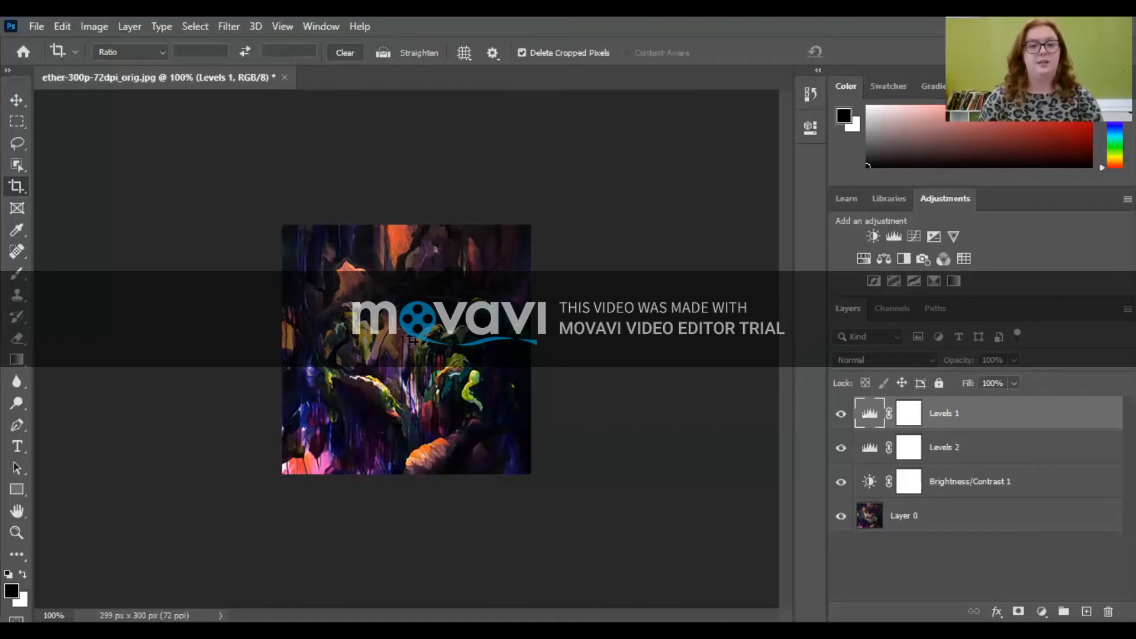
- Open Image Size from the Image menu to view 299×300 px at 72 ppi
{"action": "left_click", "coordinate": [94, 26]}
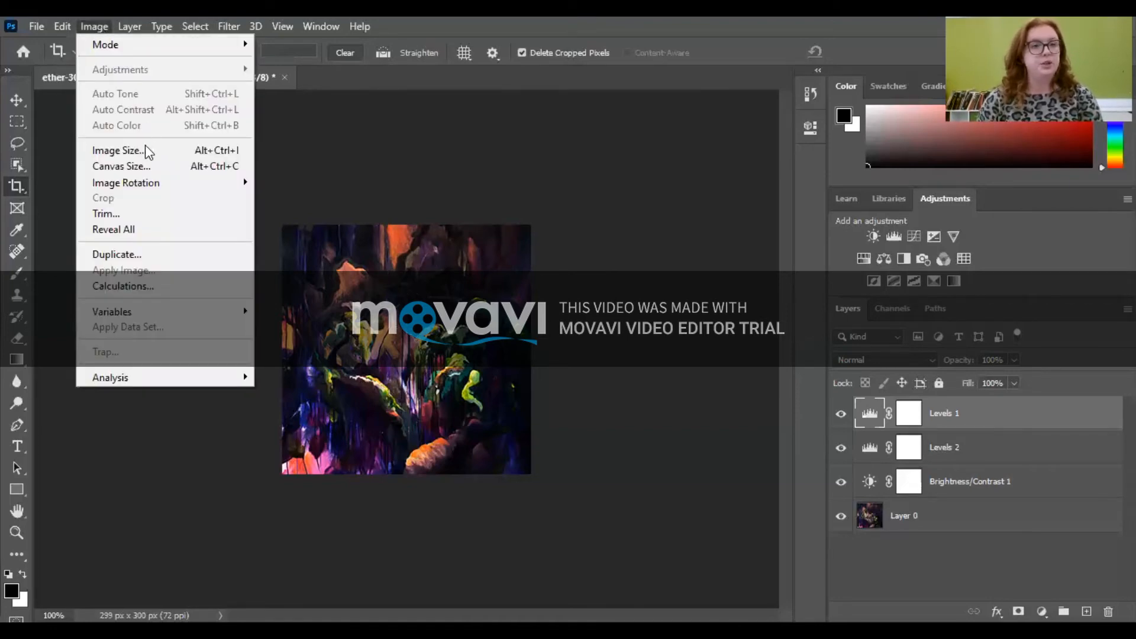
{"action": "left_click", "coordinate": [116, 151]}
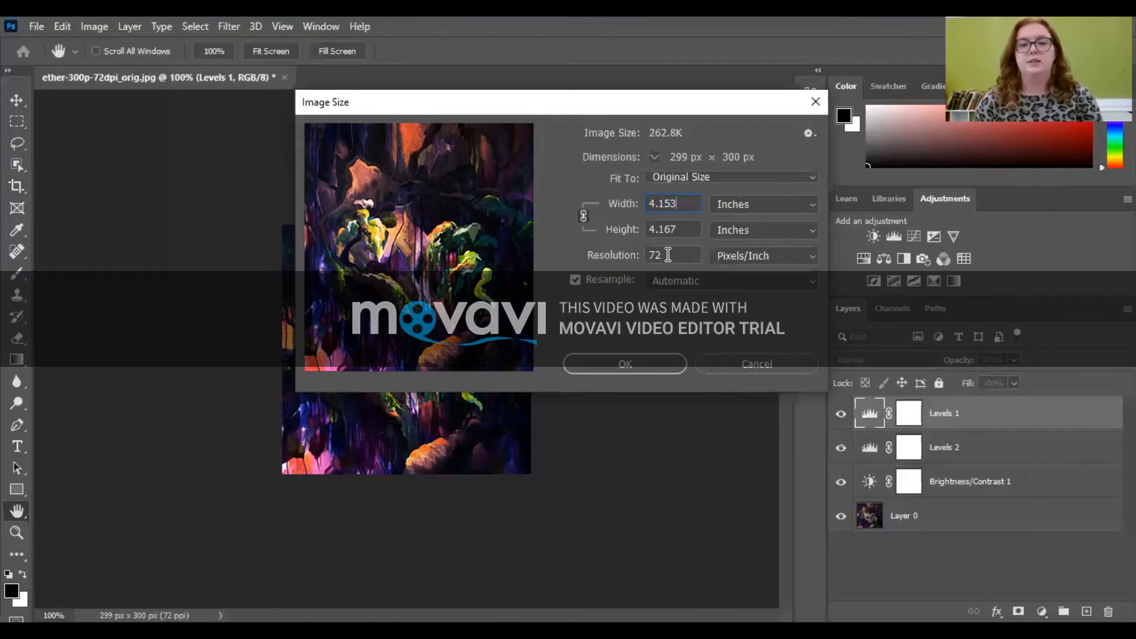
{"action": "mouse_move", "coordinate": [680, 256]}
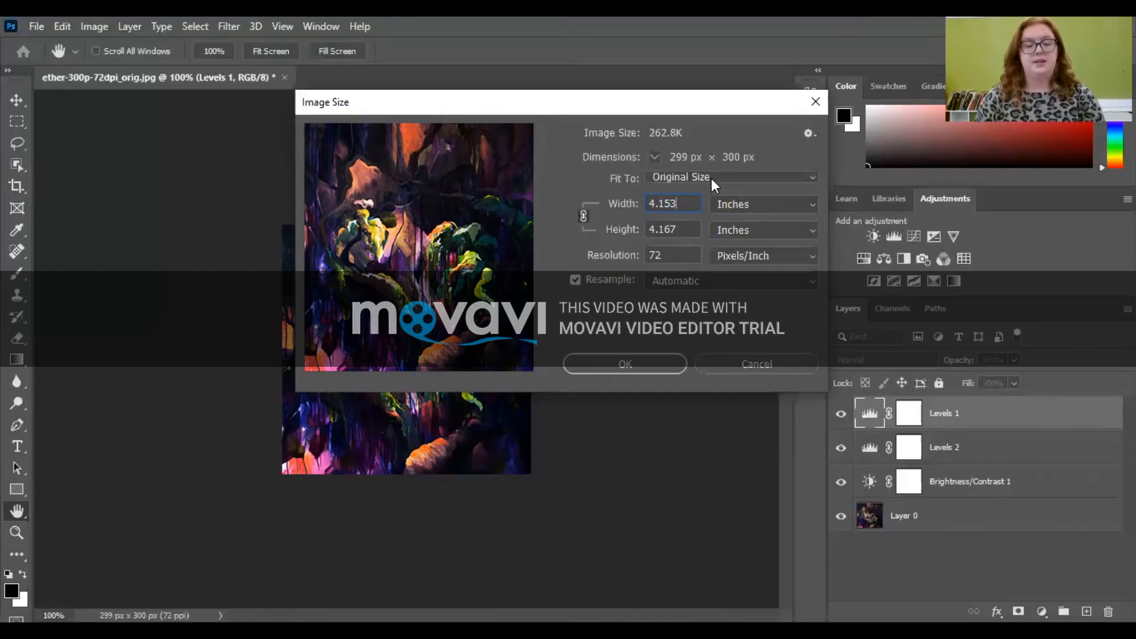
{"action": "mouse_move", "coordinate": [634, 223]}
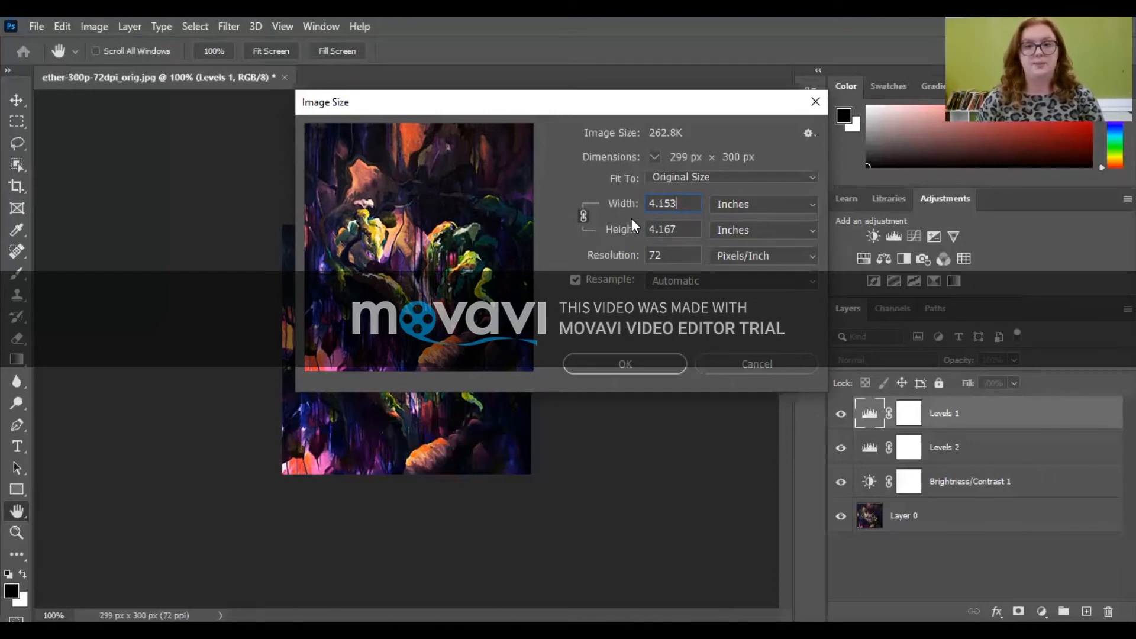
- Switch width and height units from Inches to Pixels and inspect the 72 ppi resolution
{"action": "left_click", "coordinate": [765, 204]}
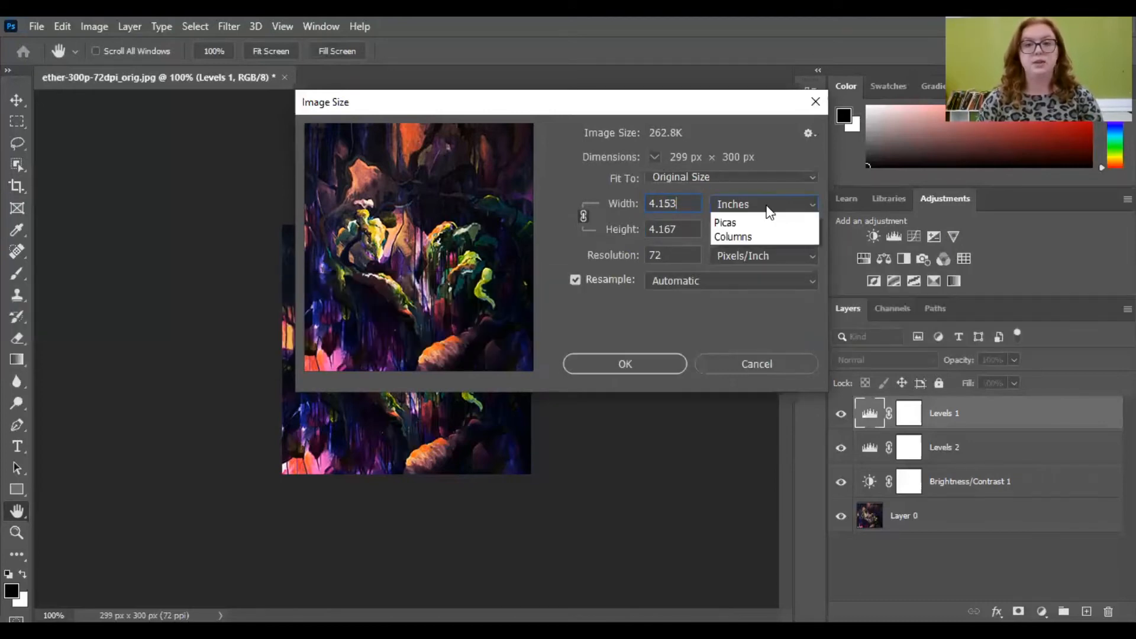
{"action": "left_click", "coordinate": [764, 204]}
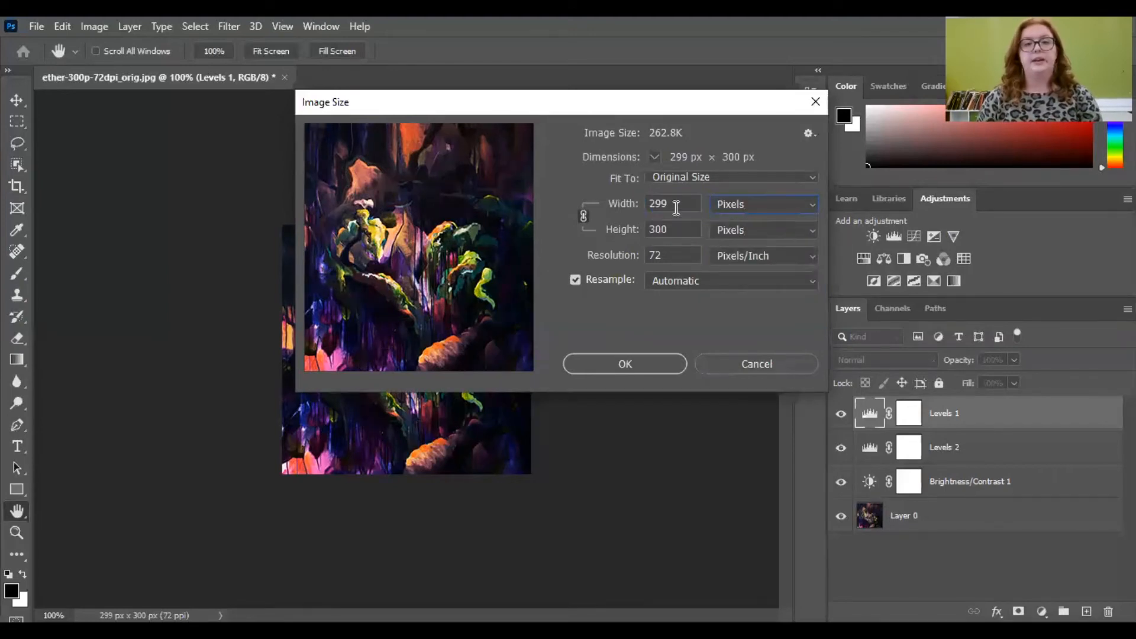
{"action": "mouse_move", "coordinate": [679, 204]}
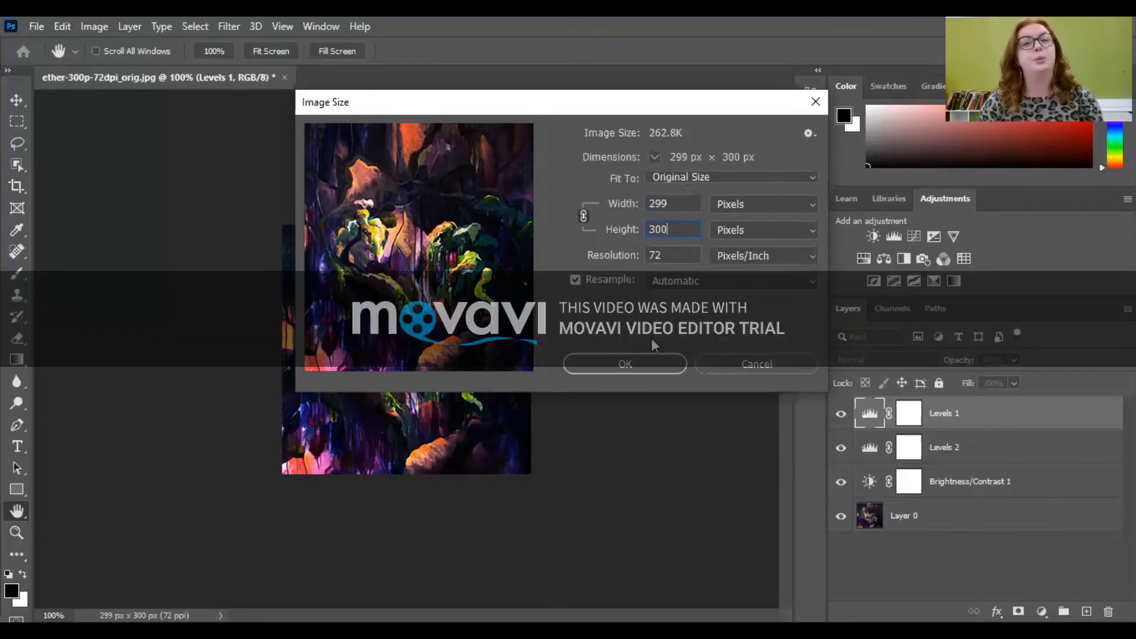
{"action": "left_click", "coordinate": [674, 255]}
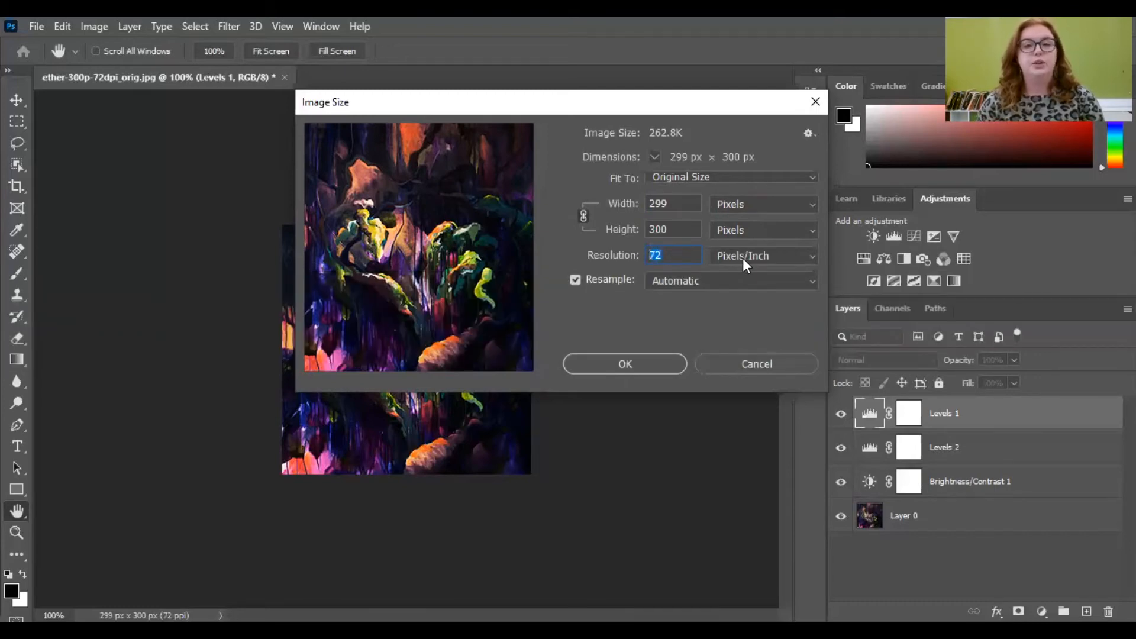
{"action": "mouse_move", "coordinate": [743, 260]}
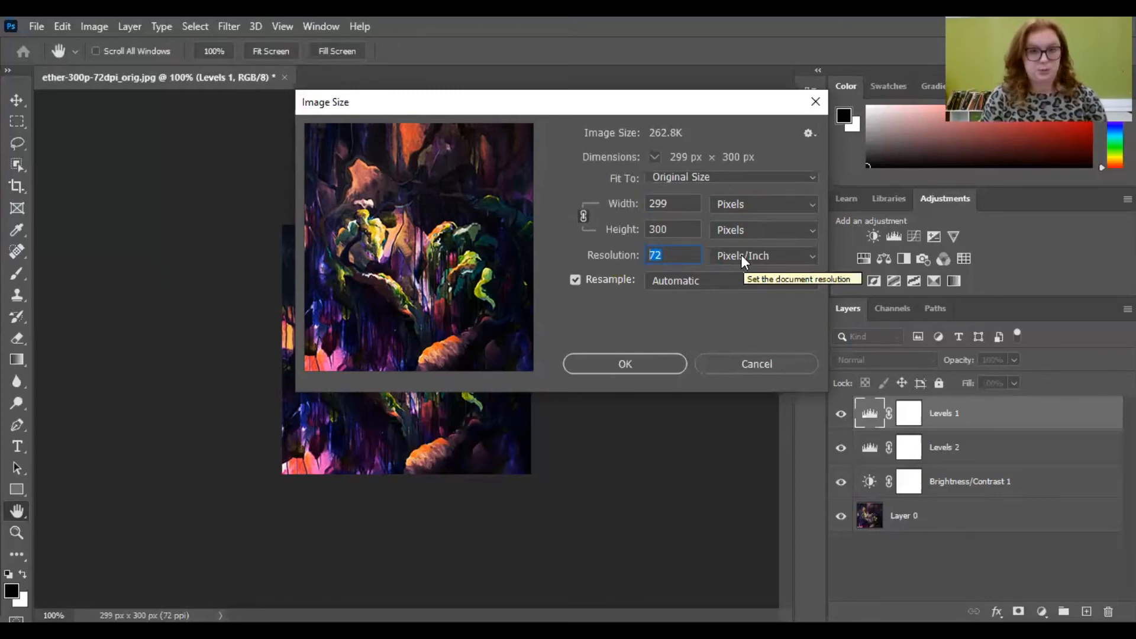
{"action": "left_click", "coordinate": [763, 256]}
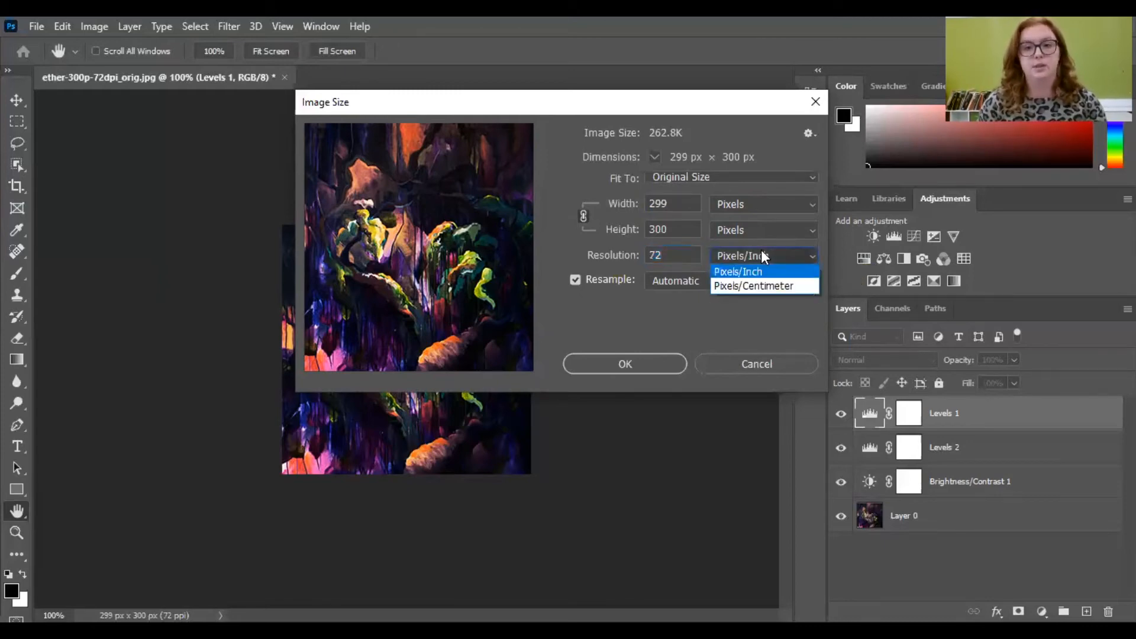
{"action": "left_click", "coordinate": [737, 272]}
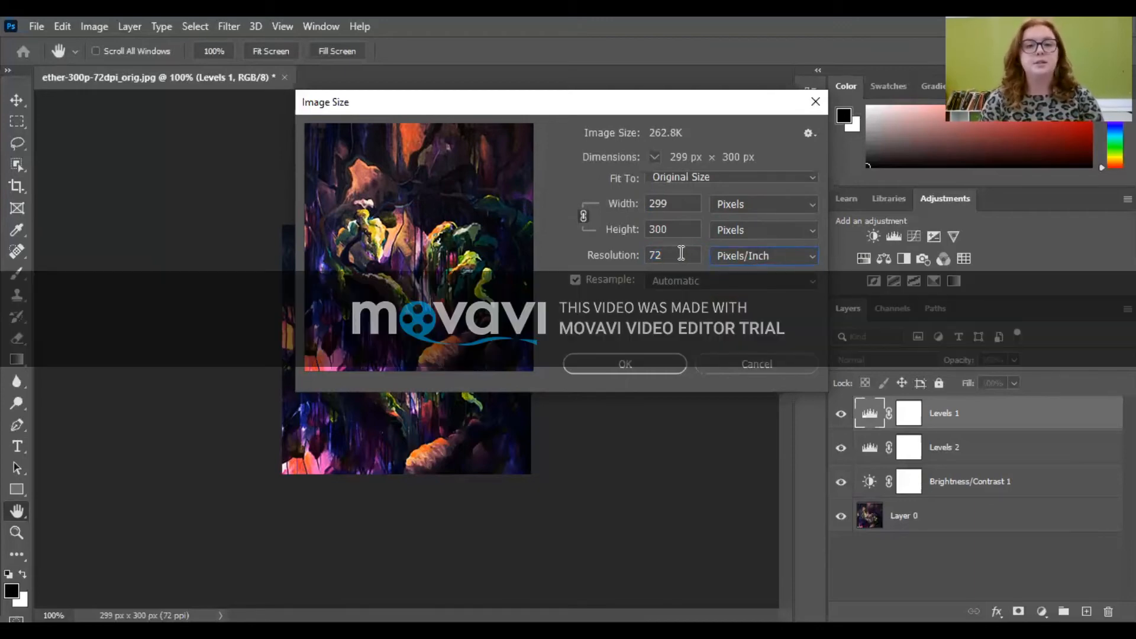
{"action": "mouse_move", "coordinate": [682, 253]}
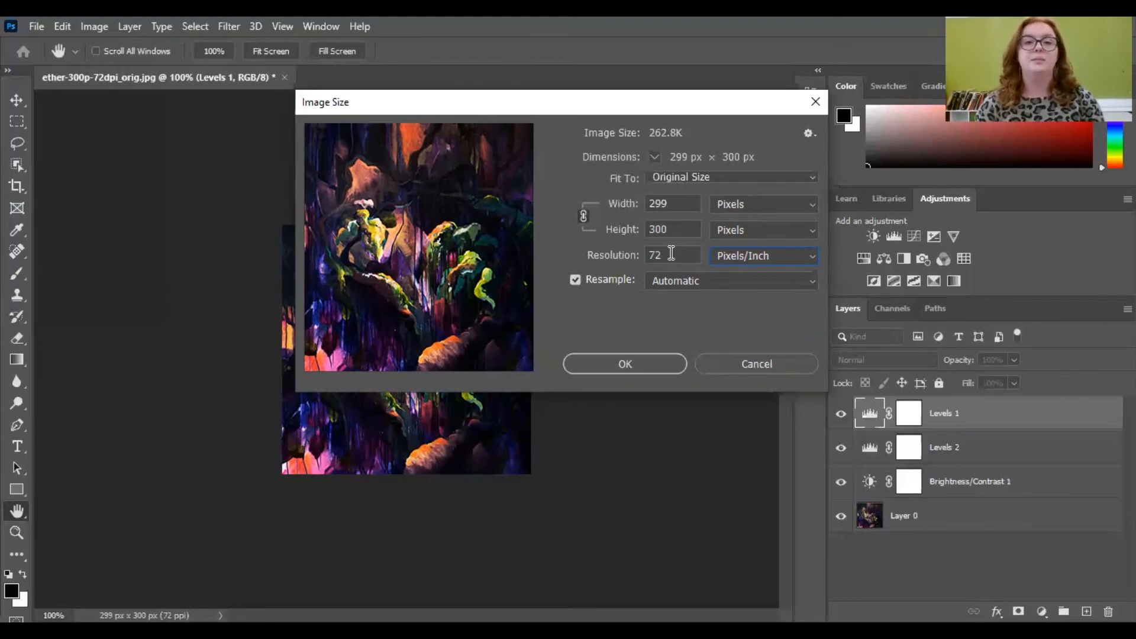
{"action": "mouse_move", "coordinate": [675, 255]}
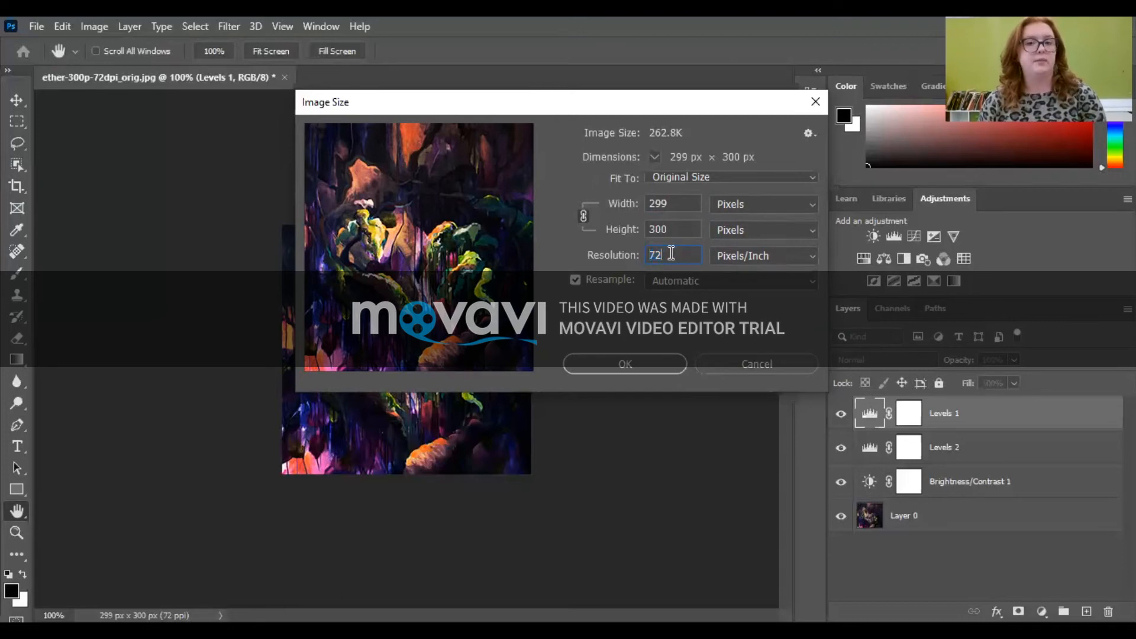
{"action": "mouse_move", "coordinate": [688, 269]}
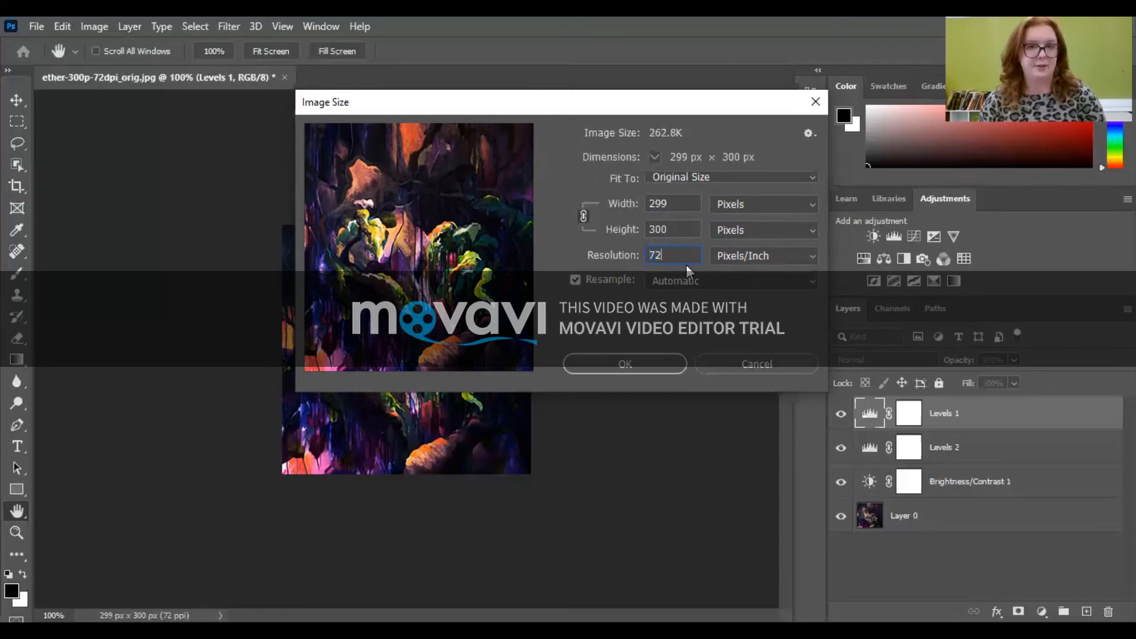
{"action": "type", "text": "9"}
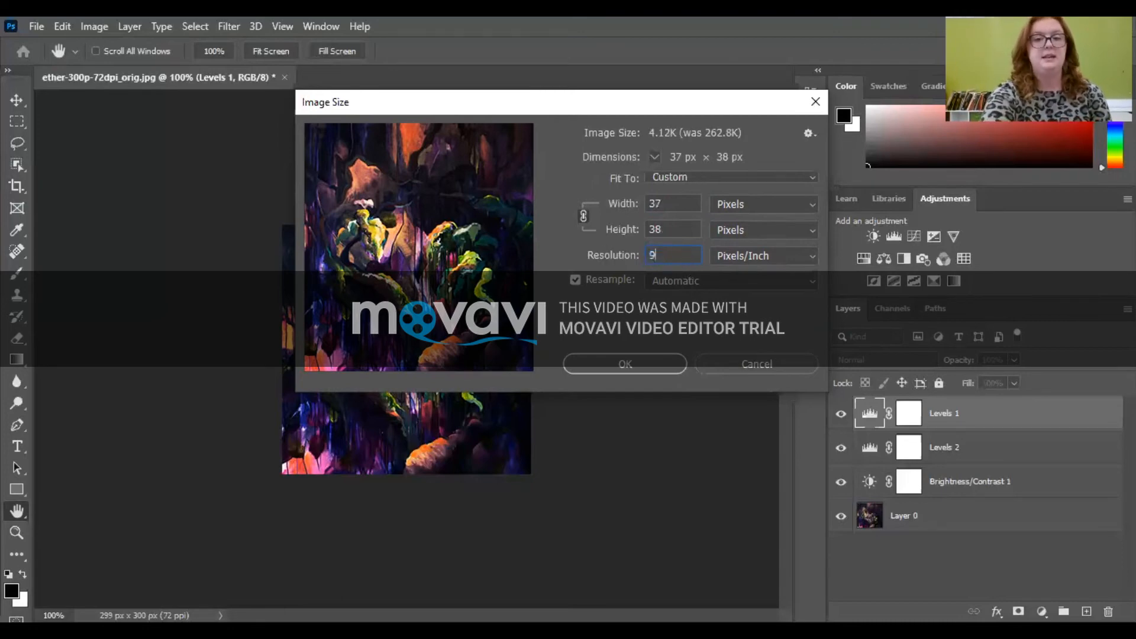
{"action": "type", "text": "0"}
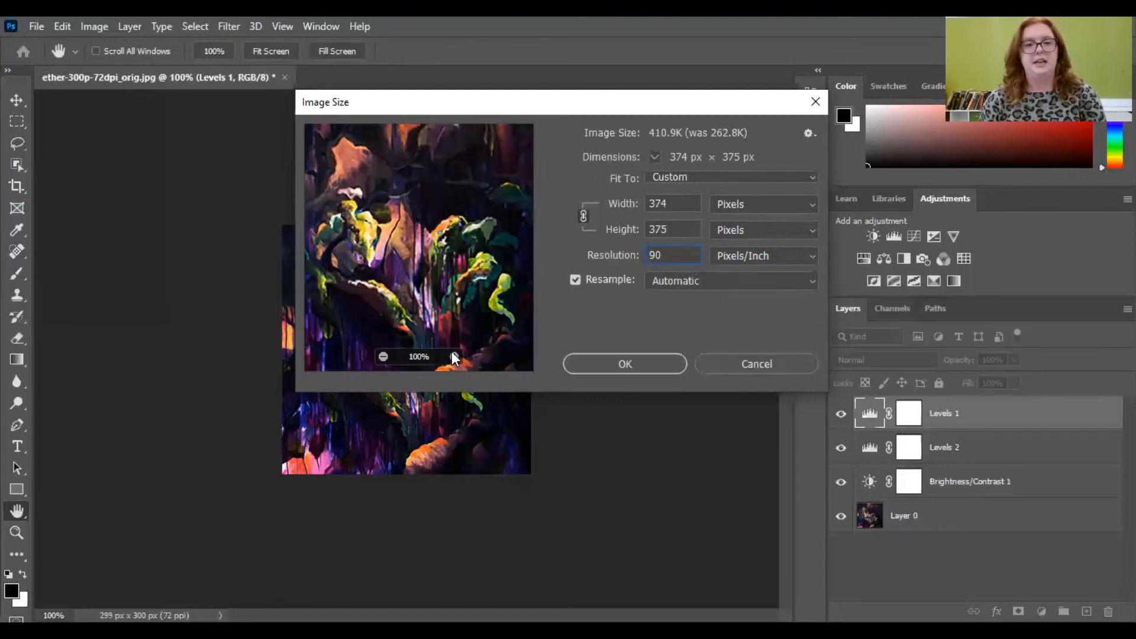
{"action": "left_click", "coordinate": [454, 356]}
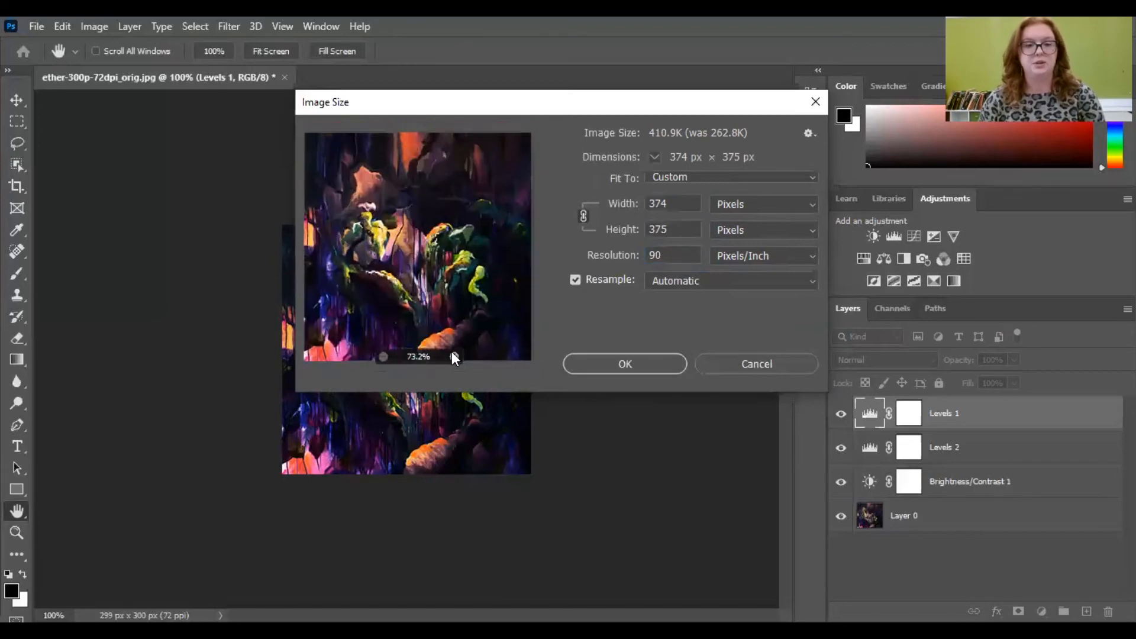
{"action": "left_click", "coordinate": [454, 356]}
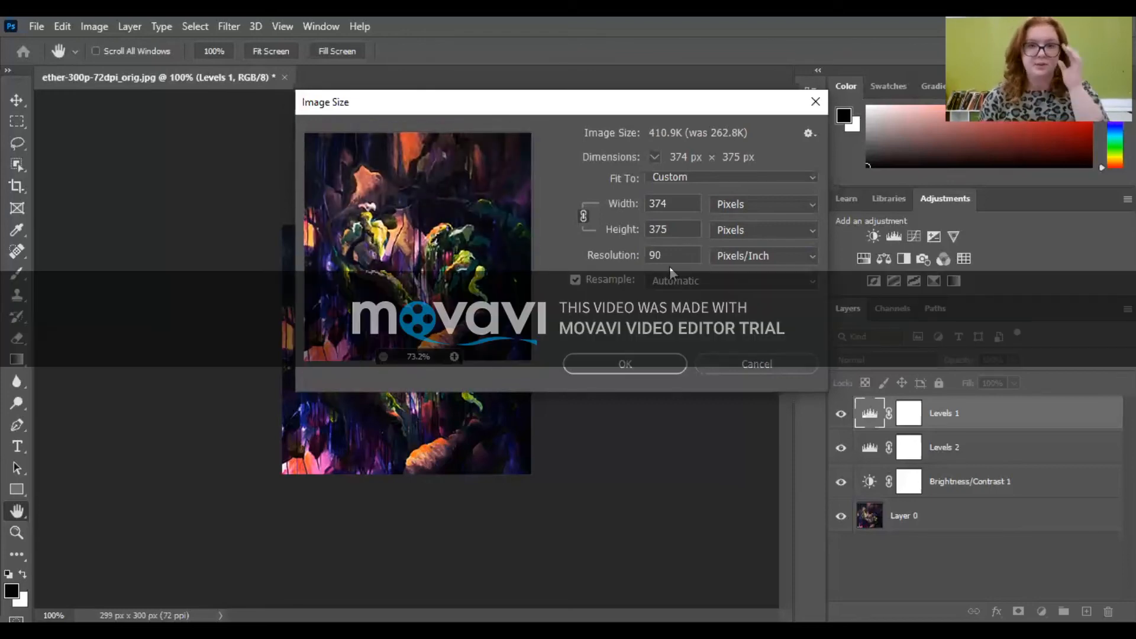
{"action": "type", "text": "72"}
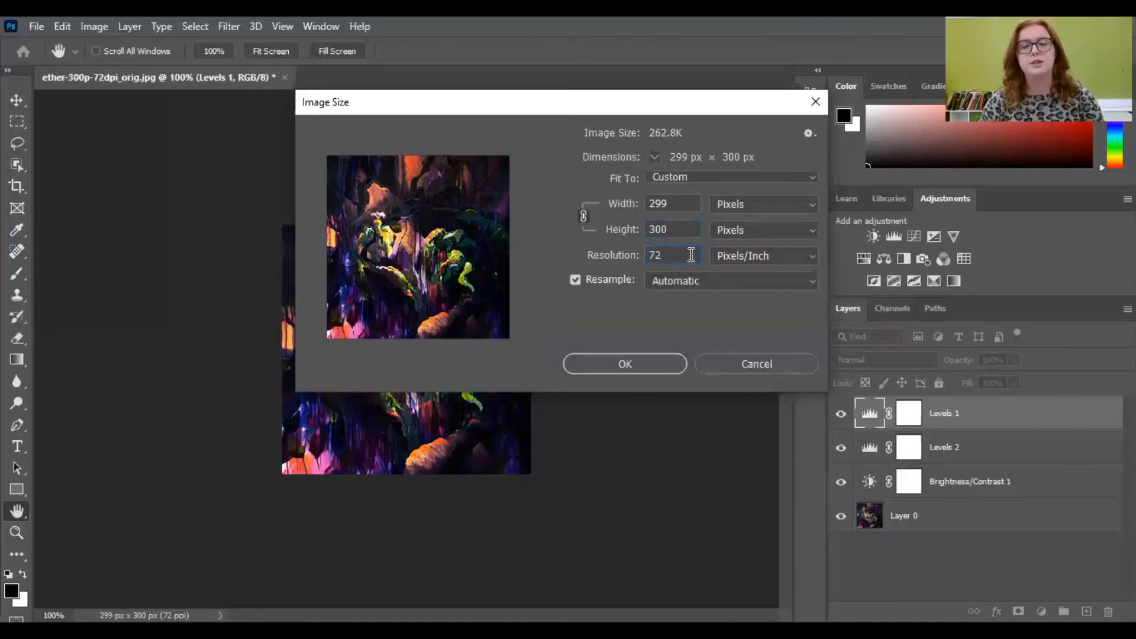
{"action": "mouse_move", "coordinate": [691, 256]}
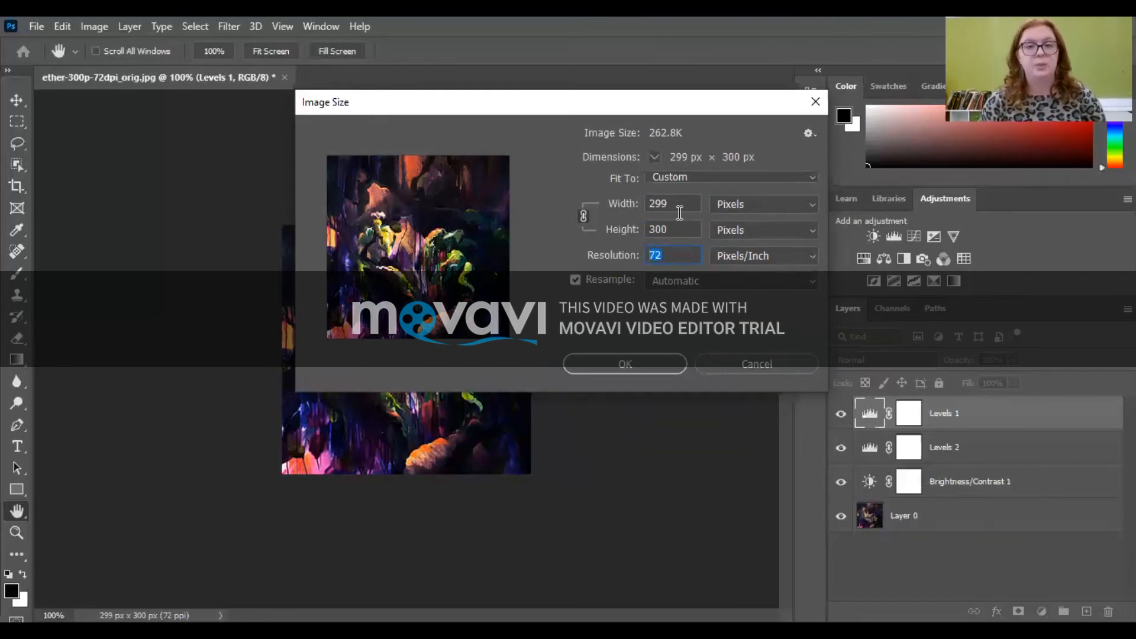
{"action": "mouse_move", "coordinate": [677, 263]}
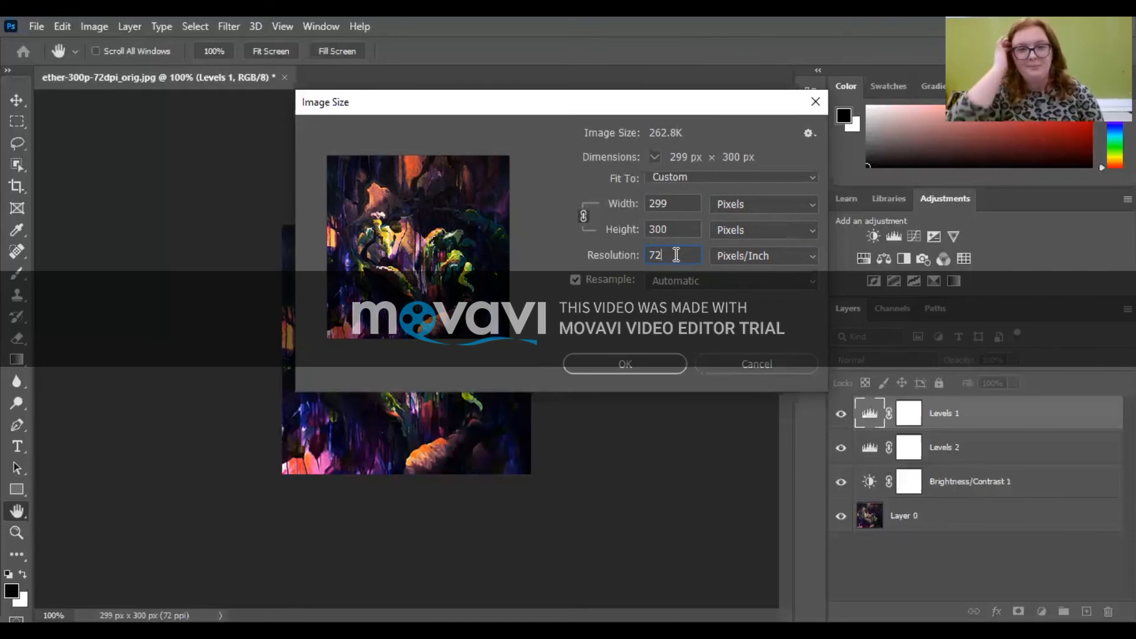
{"action": "mouse_move", "coordinate": [677, 255]}
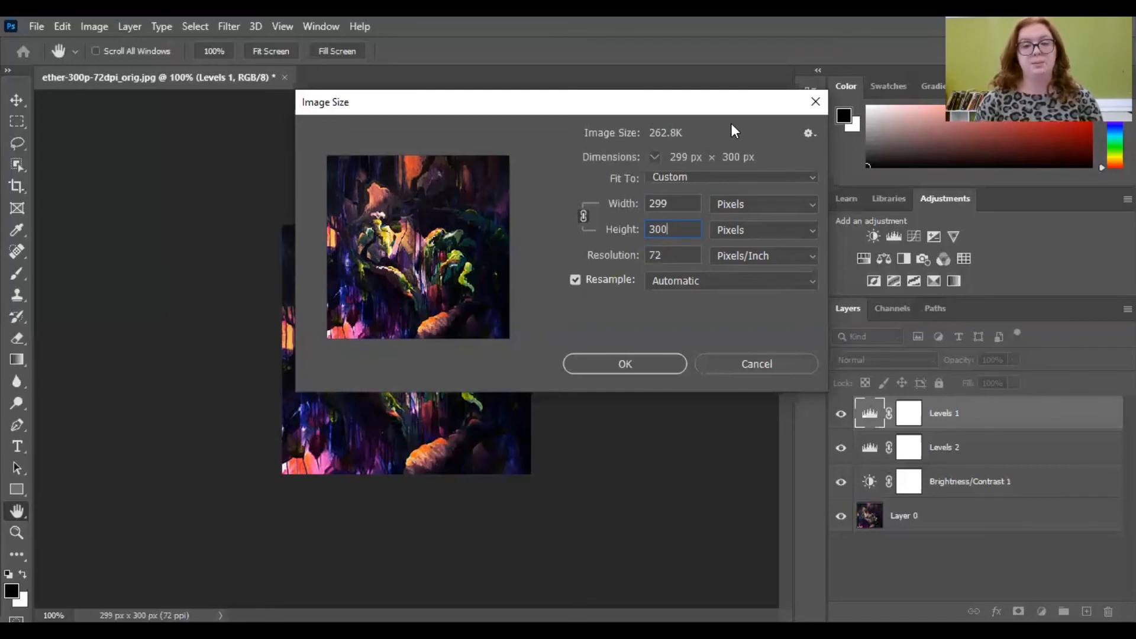
{"action": "mouse_move", "coordinate": [724, 138]}
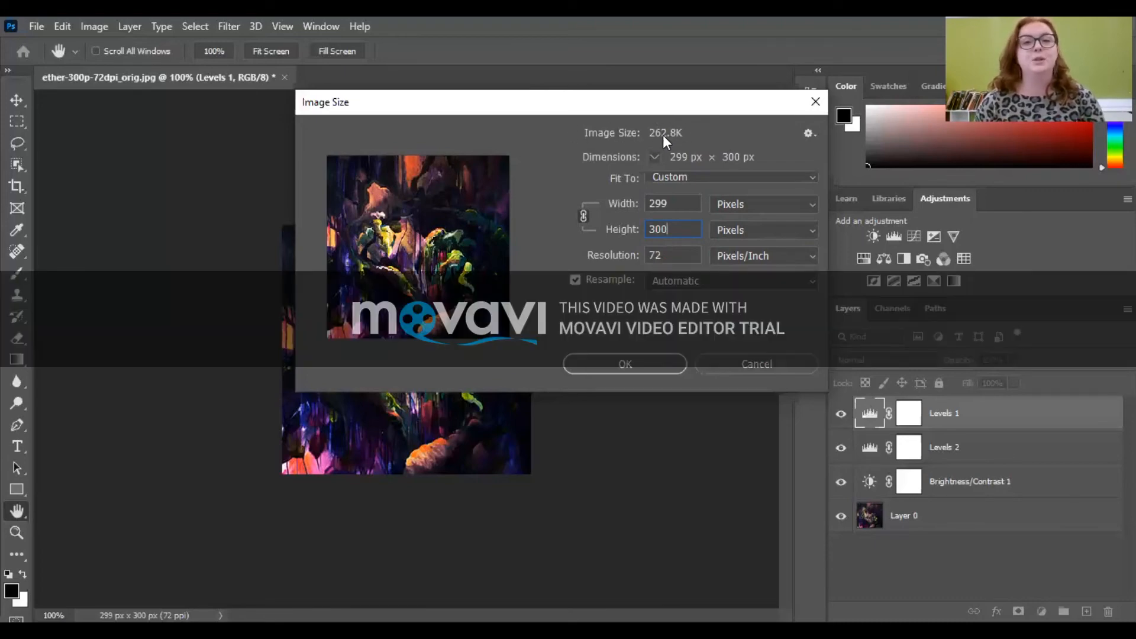
{"action": "mouse_move", "coordinate": [687, 138]}
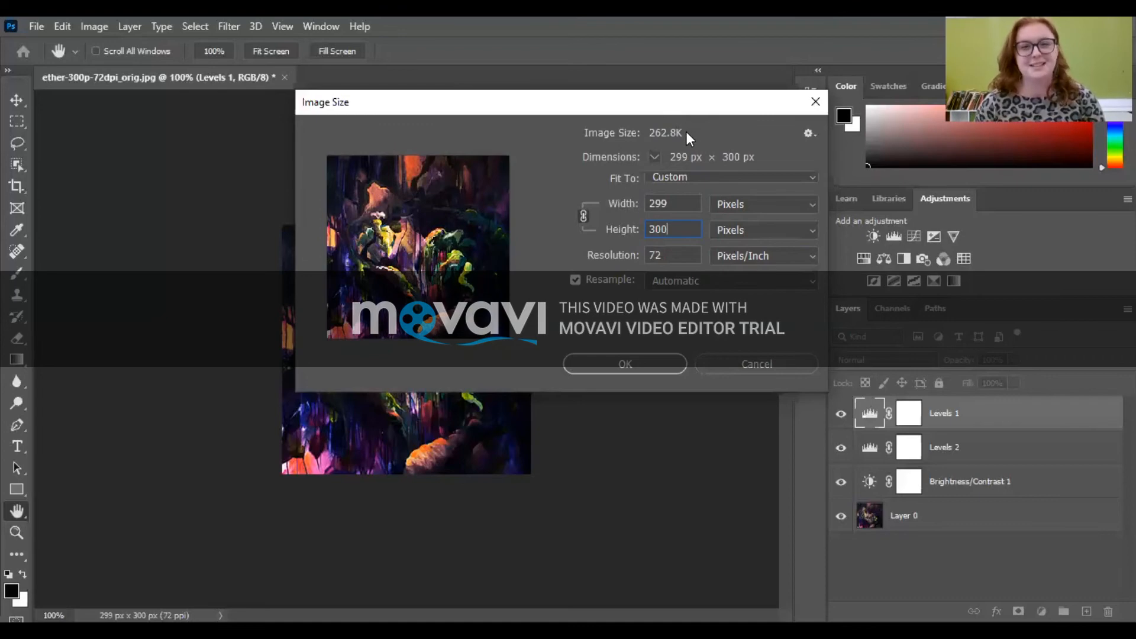
{"action": "mouse_move", "coordinate": [681, 139]}
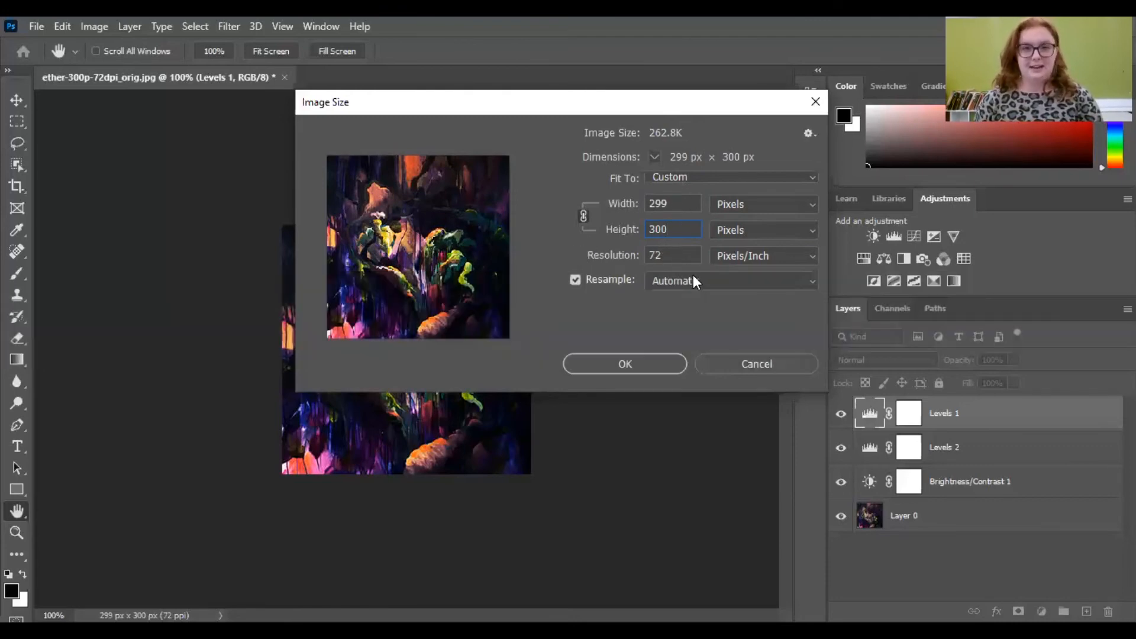
{"action": "left_click", "coordinate": [673, 255]}
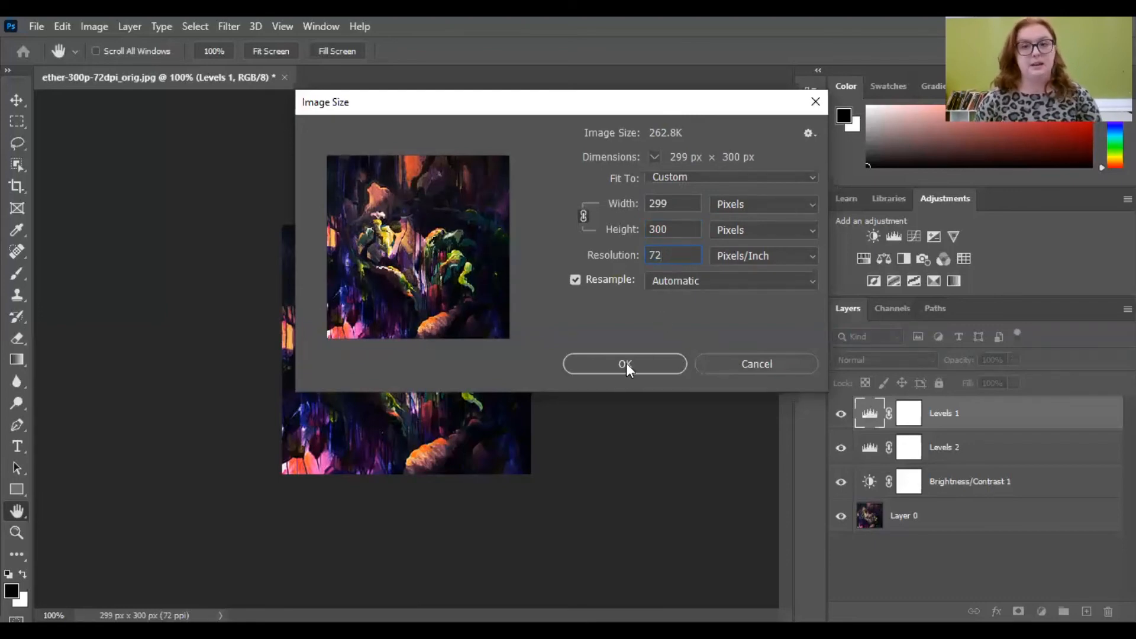
- Confirm the Image Size dialog unchanged at 299×300 px and 72 ppi
{"action": "left_click", "coordinate": [625, 364]}
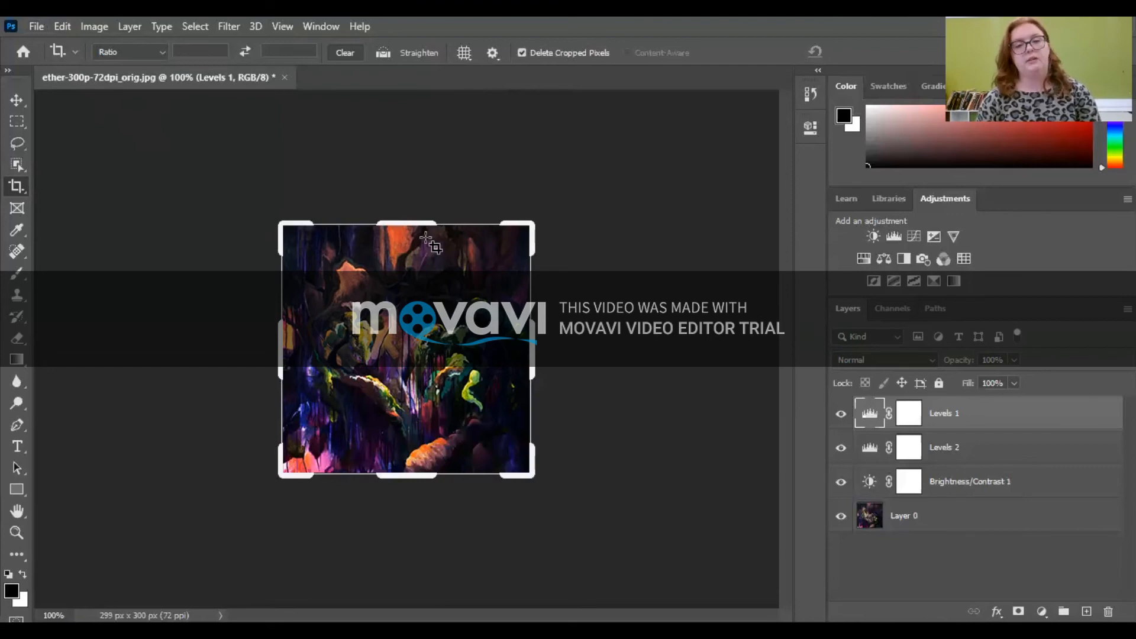
{"action": "mouse_move", "coordinate": [585, 204]}
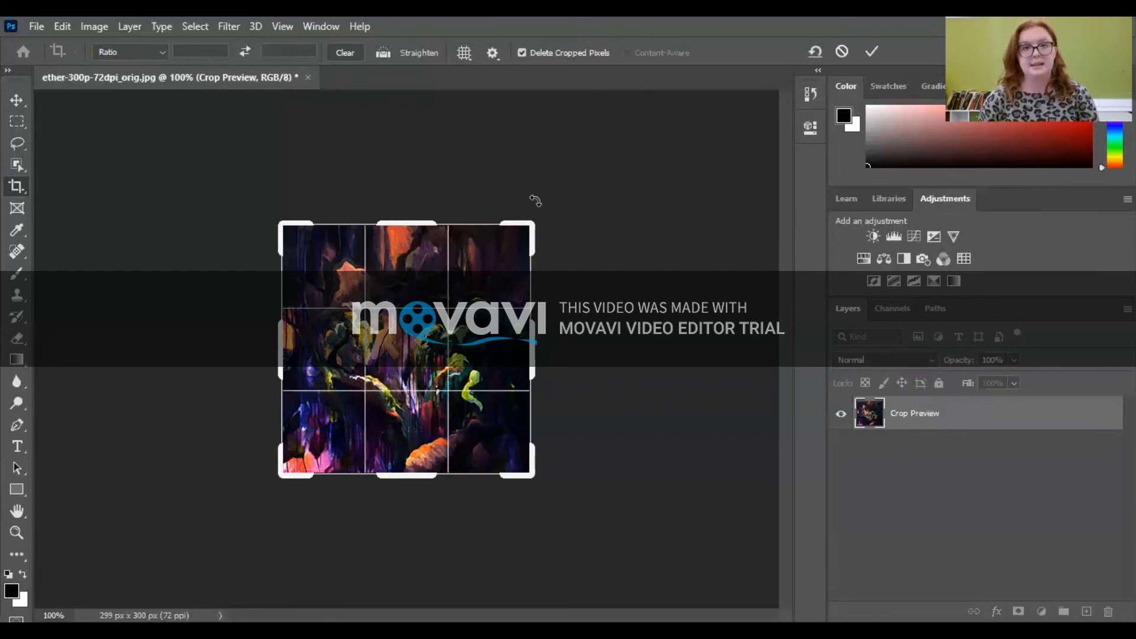
{"action": "mouse_move", "coordinate": [546, 200]}
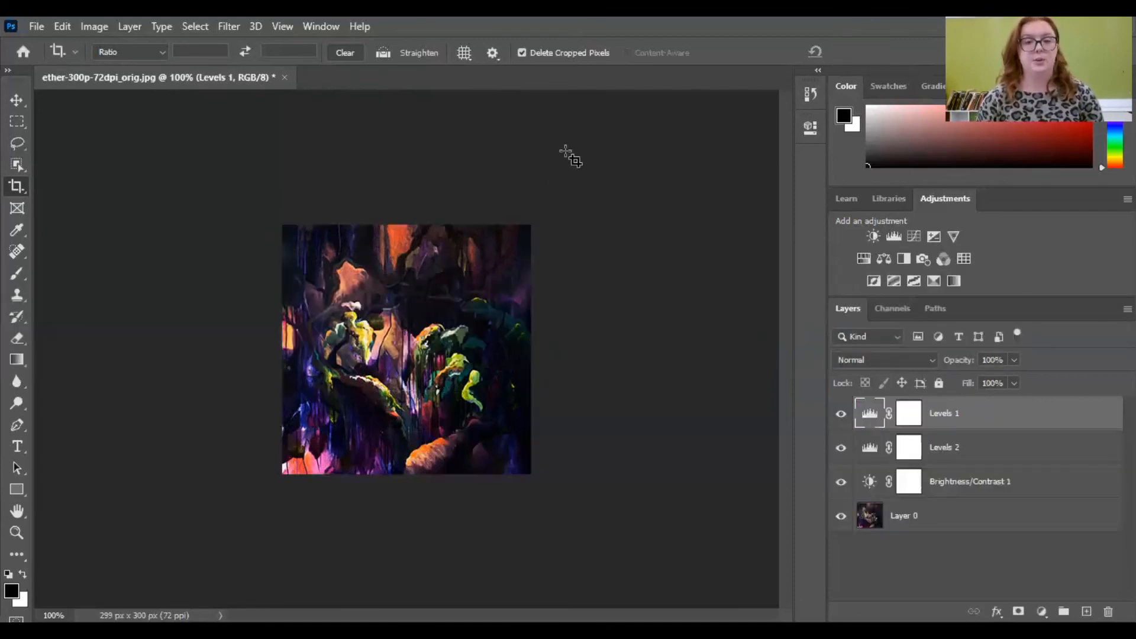
{"action": "mouse_move", "coordinate": [578, 159]}
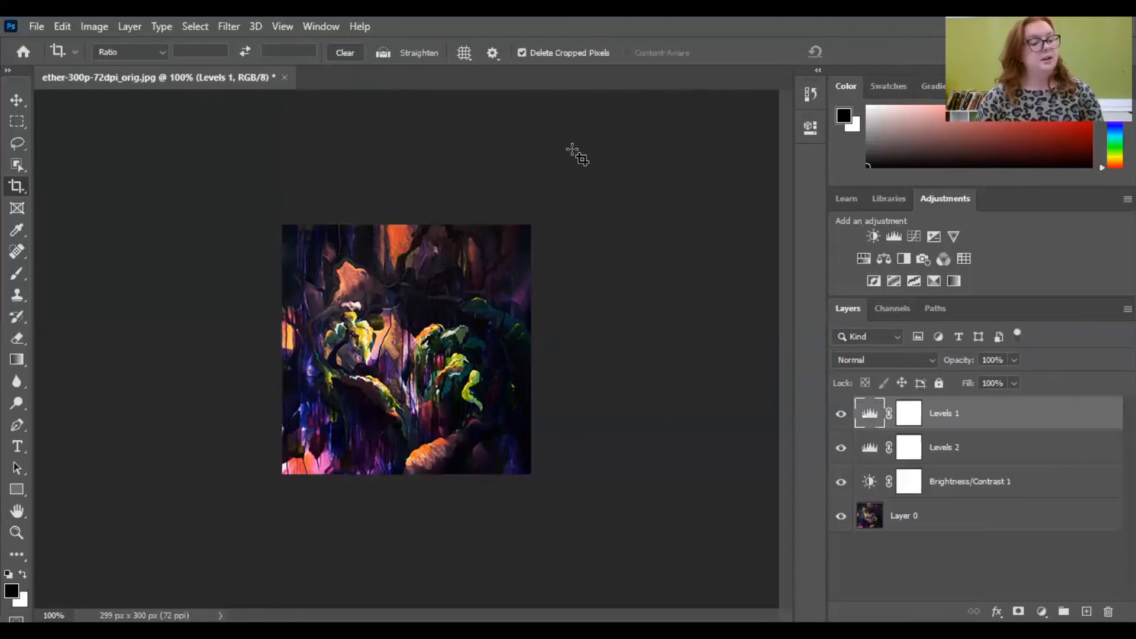
{"action": "mouse_move", "coordinate": [42, 37]}
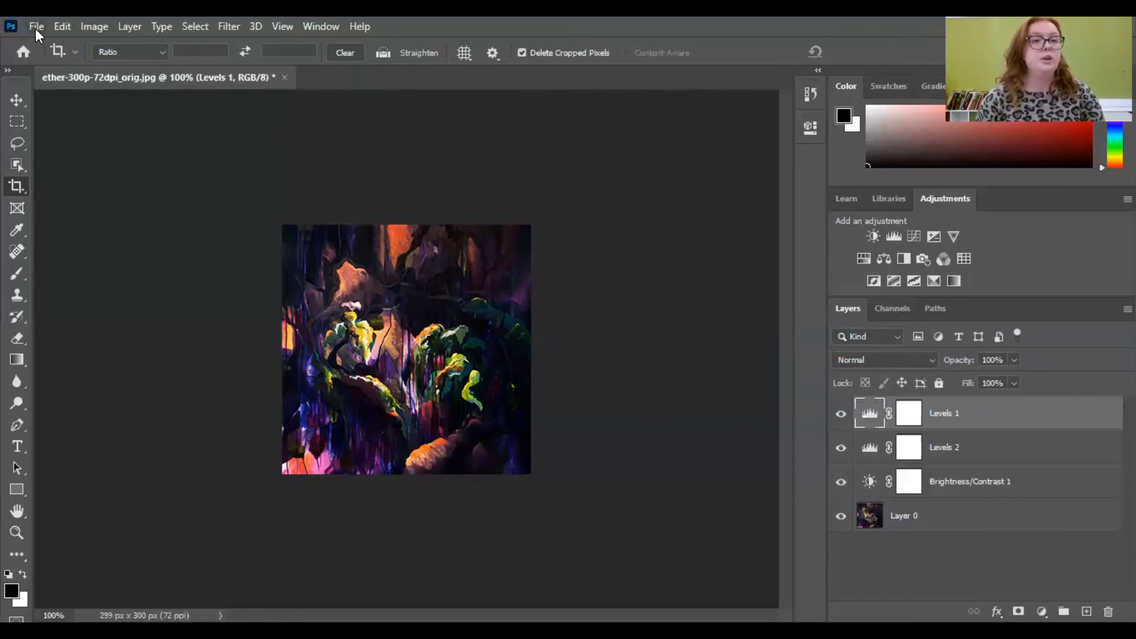
- Choose Save from the File menu and save to the computer, targeting Downloads
{"action": "left_click", "coordinate": [37, 26]}
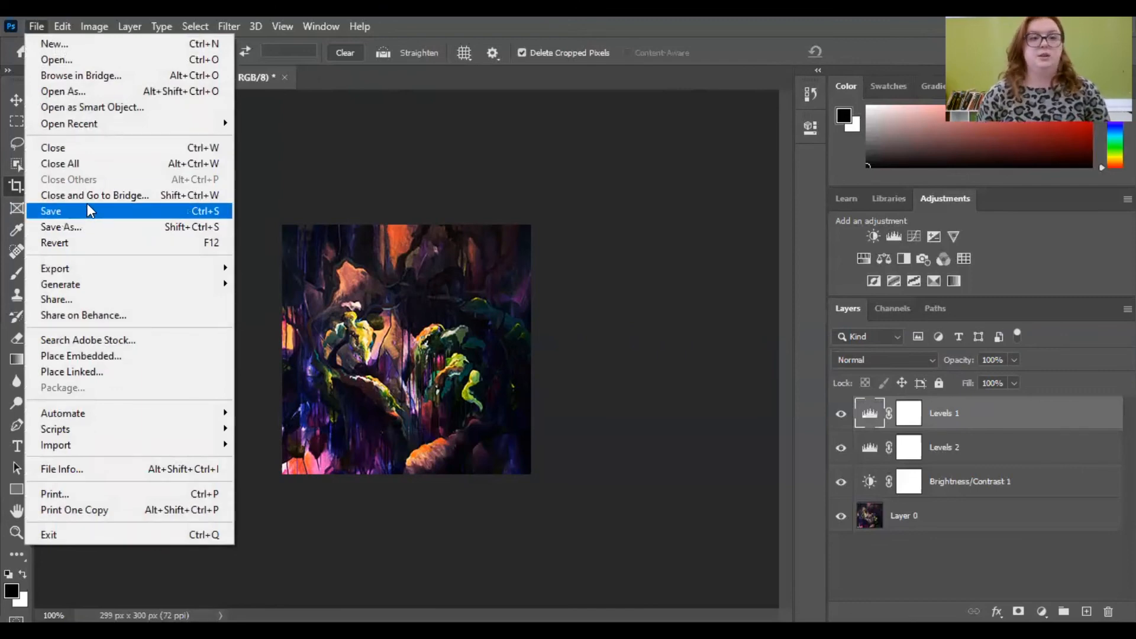
{"action": "mouse_move", "coordinate": [86, 204]}
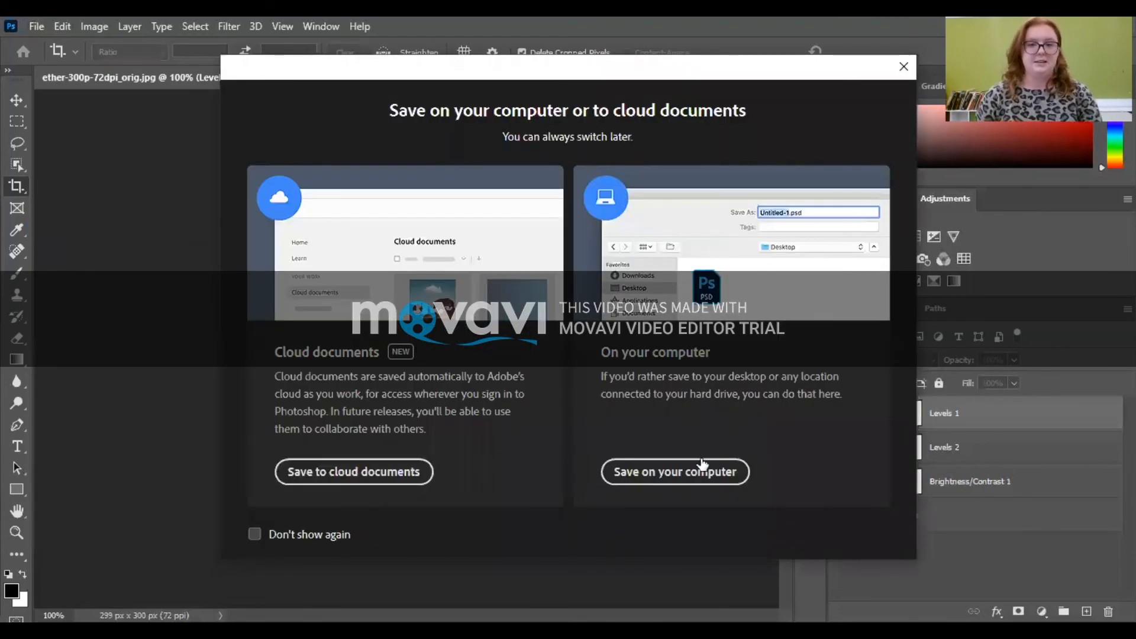
{"action": "mouse_move", "coordinate": [668, 477]}
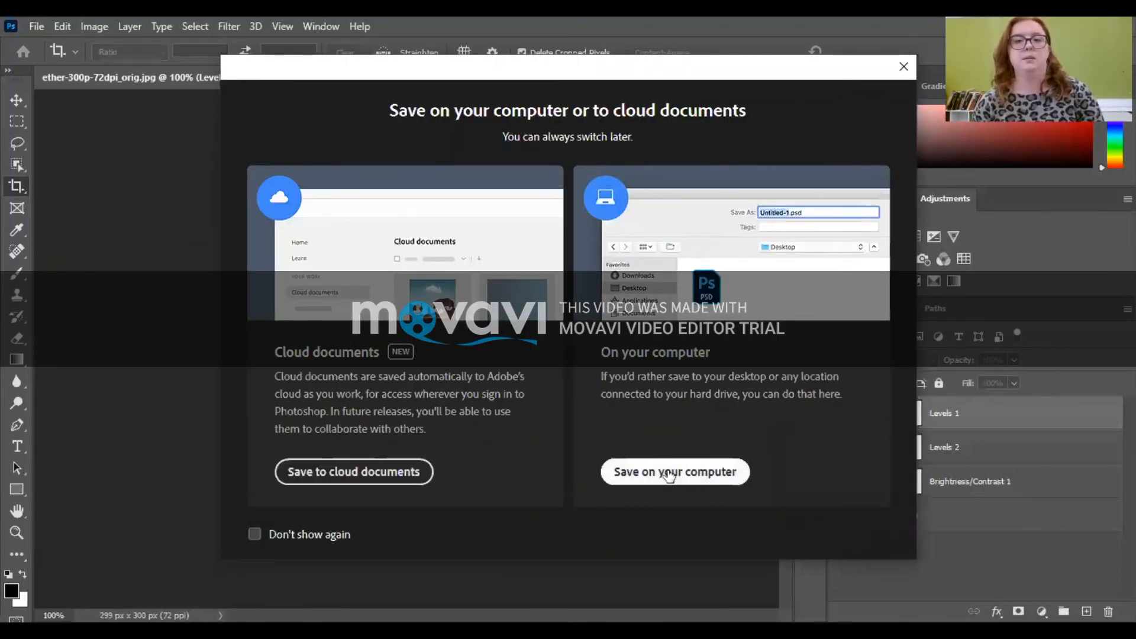
{"action": "left_click", "coordinate": [675, 471]}
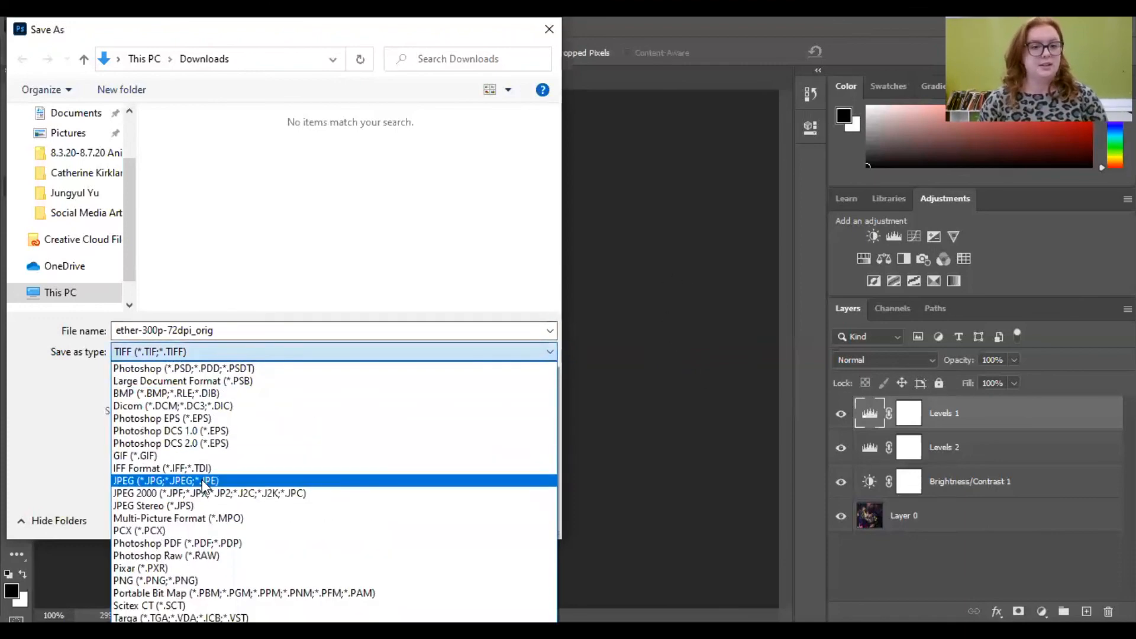
- Choose JPEG (*.JPG;*.JPEG;*.JPE) as the Save as type
{"action": "left_click", "coordinate": [172, 480]}
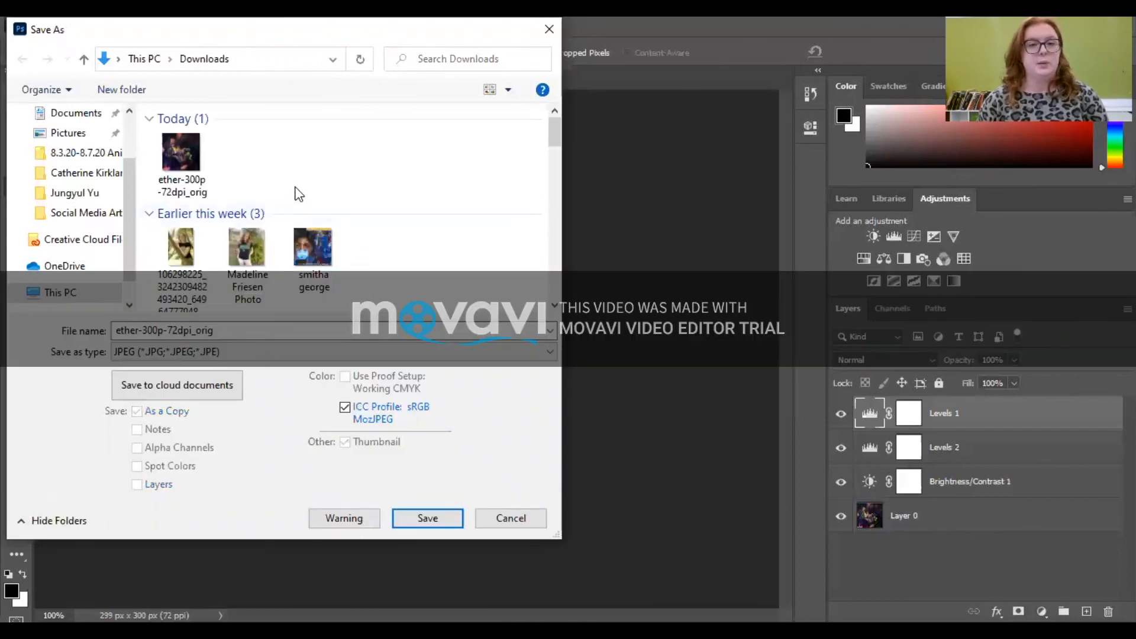
{"action": "mouse_move", "coordinate": [396, 196]}
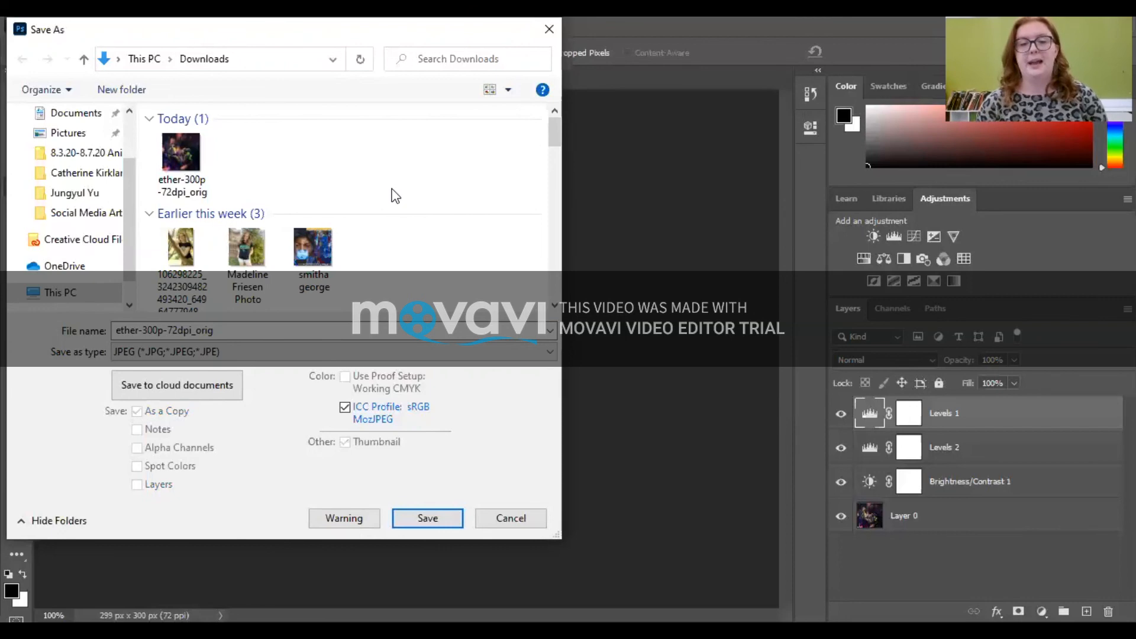
{"action": "mouse_move", "coordinate": [423, 246]}
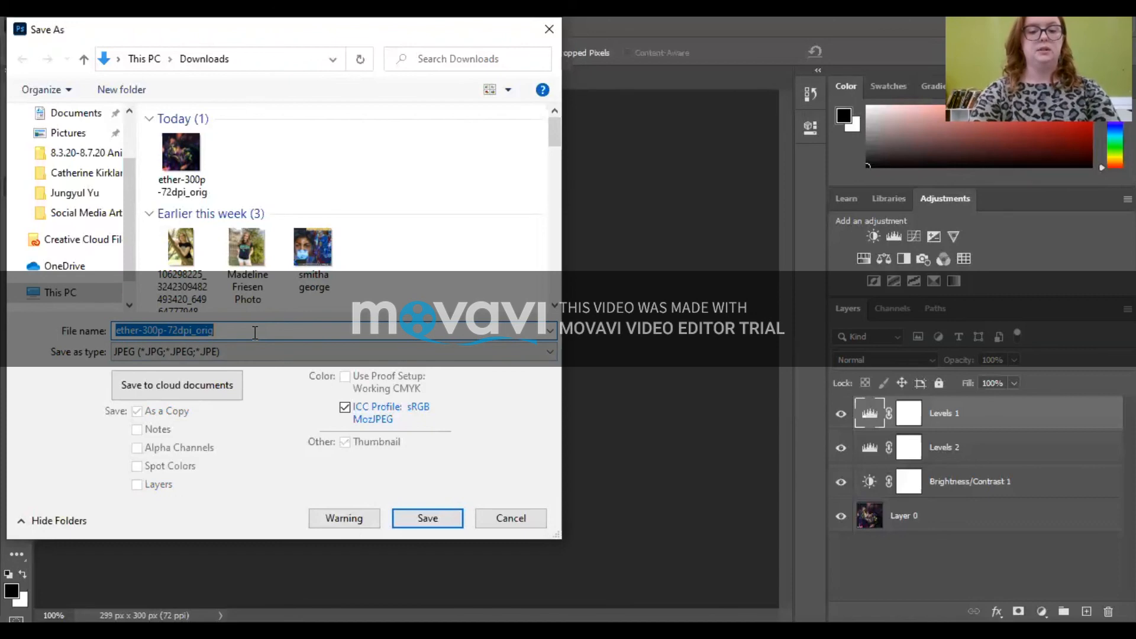
- Rename the file 'Bowman_Ether' and save it as a High quality (8) JPEG
{"action": "type", "text": "Bowman_Allison"}
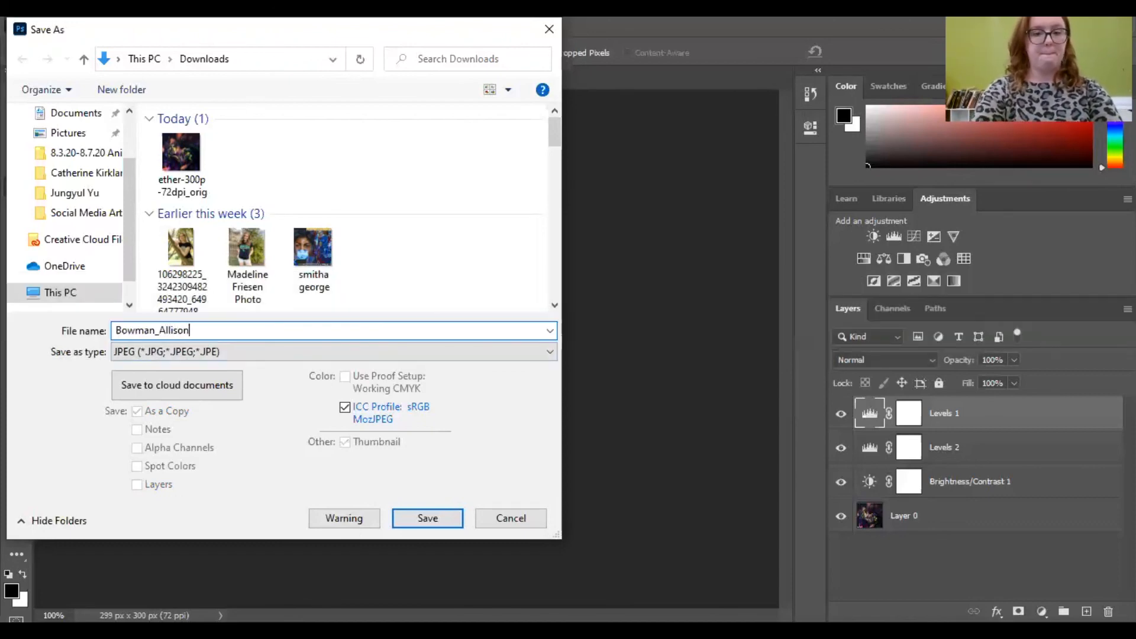
{"action": "type", "text": "_Ether"}
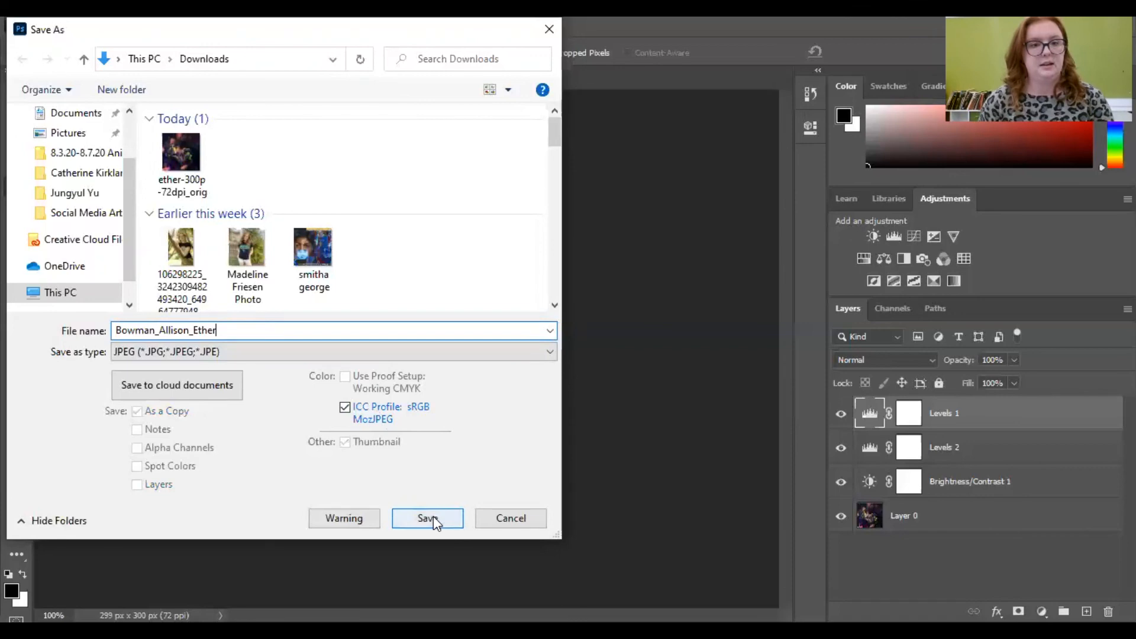
{"action": "left_click", "coordinate": [427, 519]}
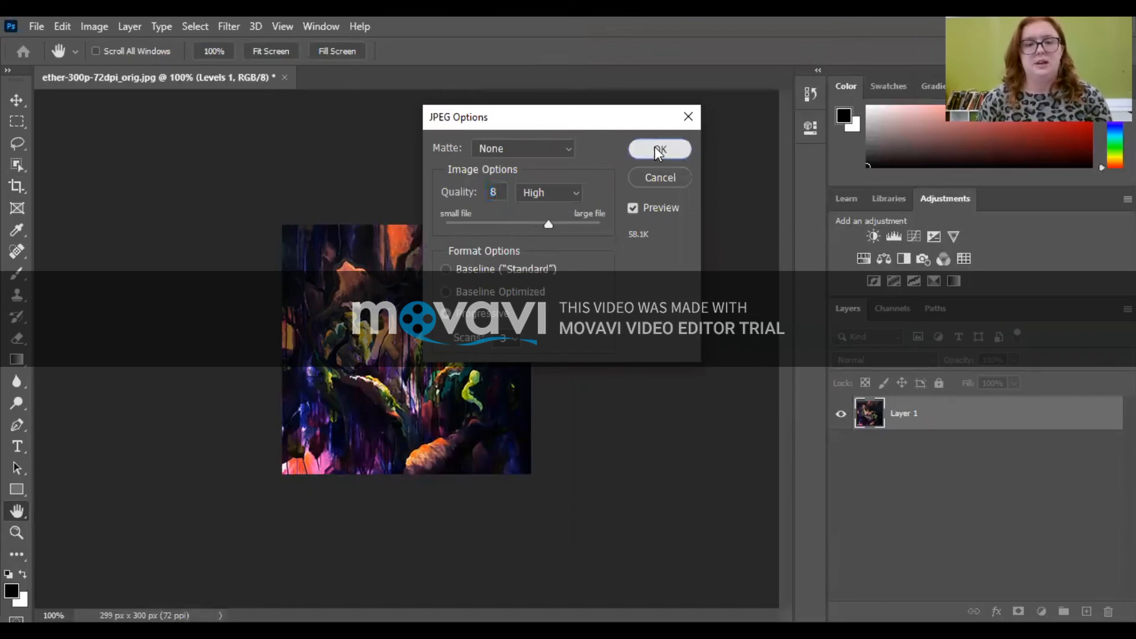
{"action": "left_click", "coordinate": [660, 149]}
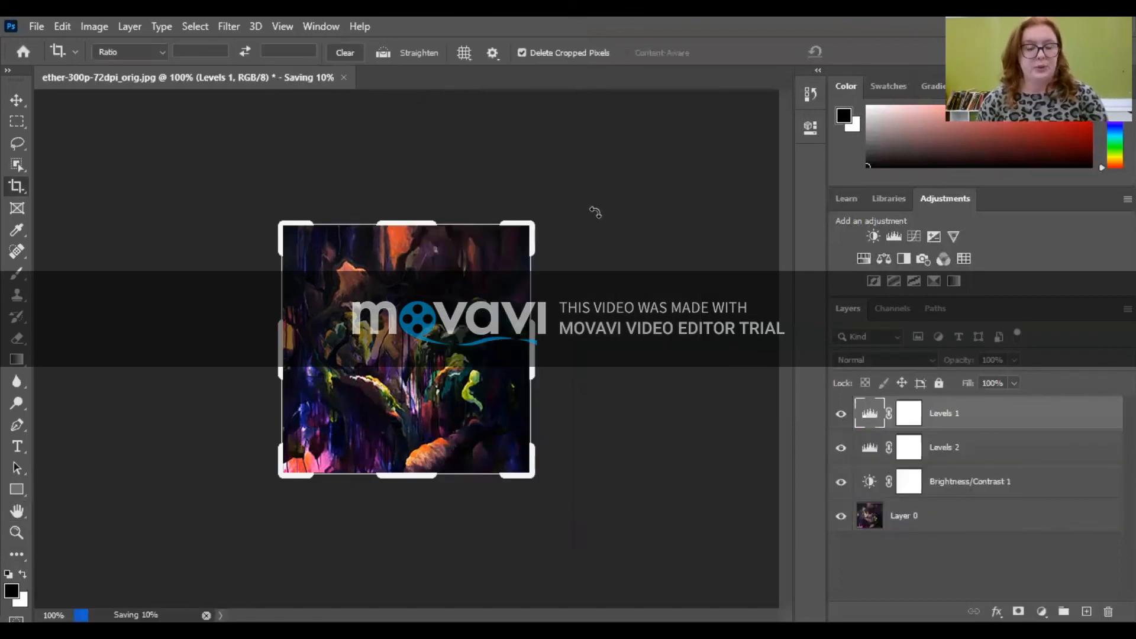